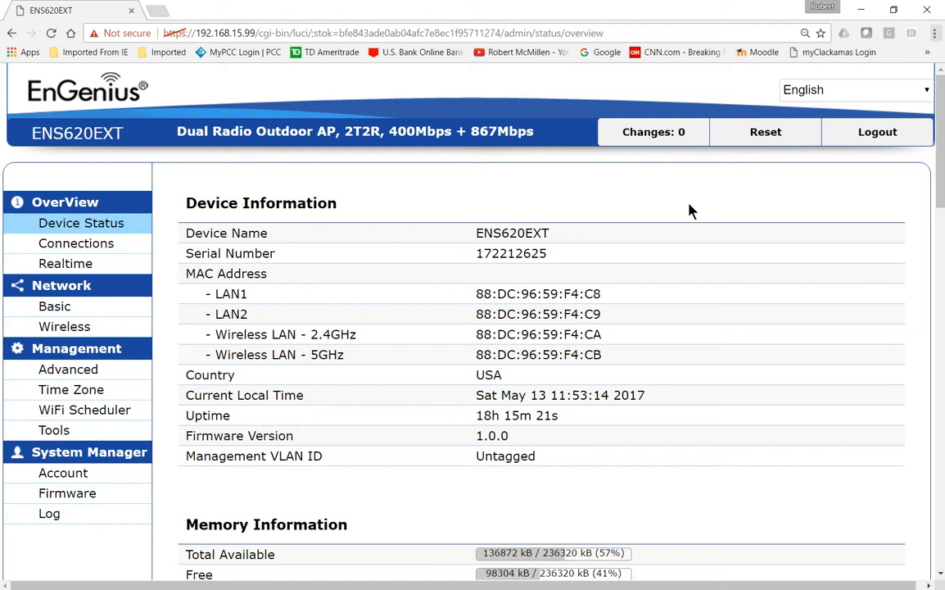
{"action": "mouse_move", "coordinate": [54, 306]}
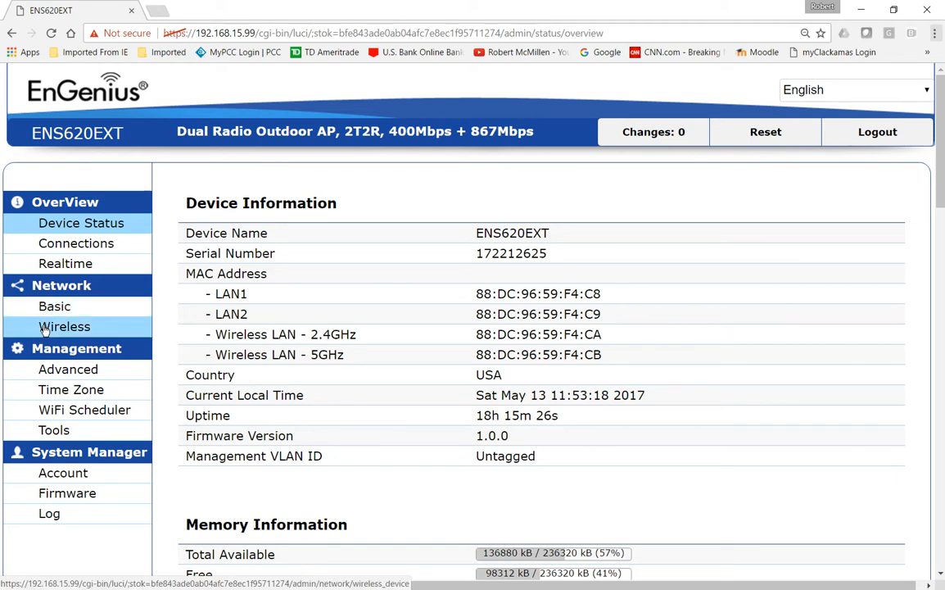
Step: Go to Network > Wireless and review the 2.4GHz Operation Mode, leaving it on Access Point
{"action": "left_click", "coordinate": [64, 326]}
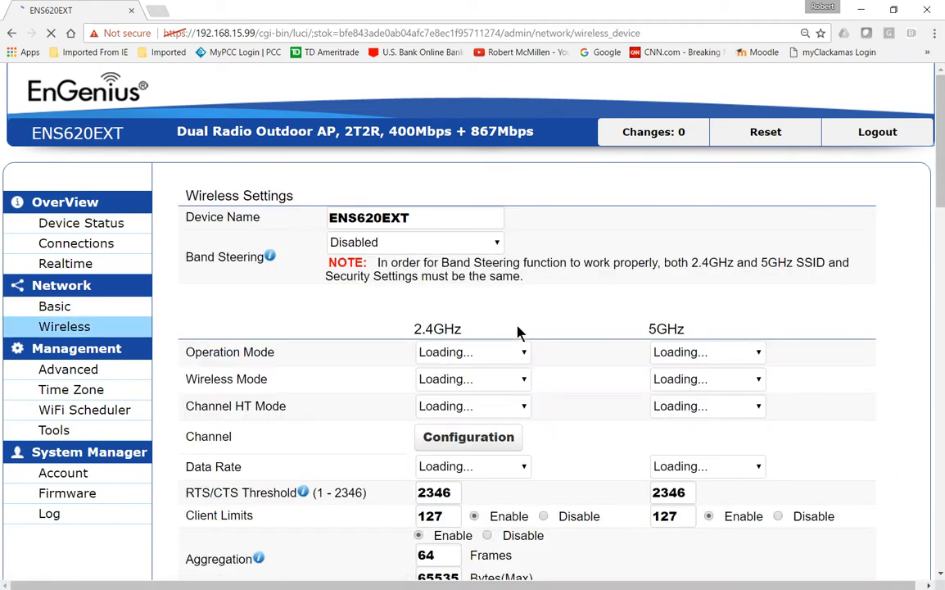
{"action": "scroll", "scroll_direction": "down", "scroll_amount": 3}
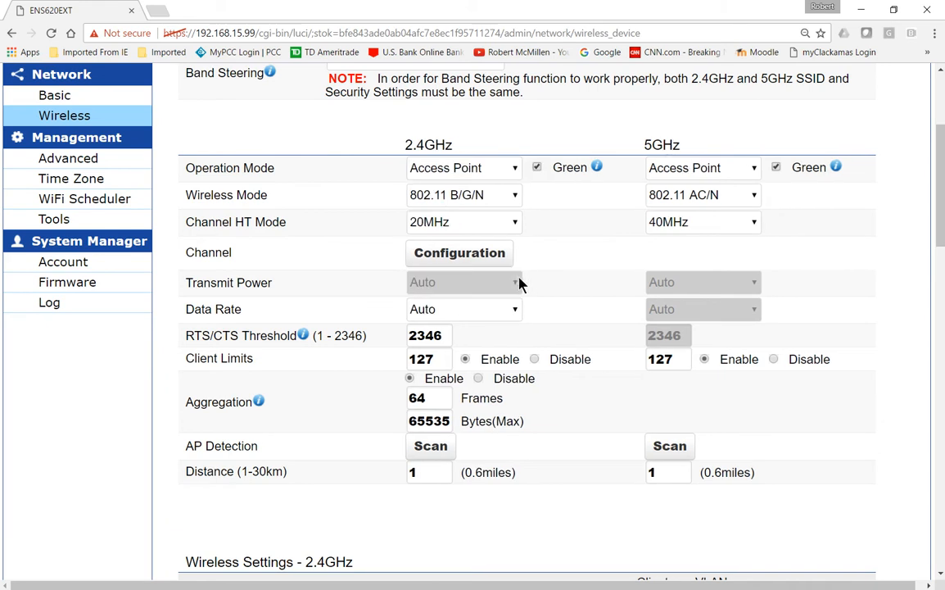
{"action": "mouse_move", "coordinate": [562, 261]}
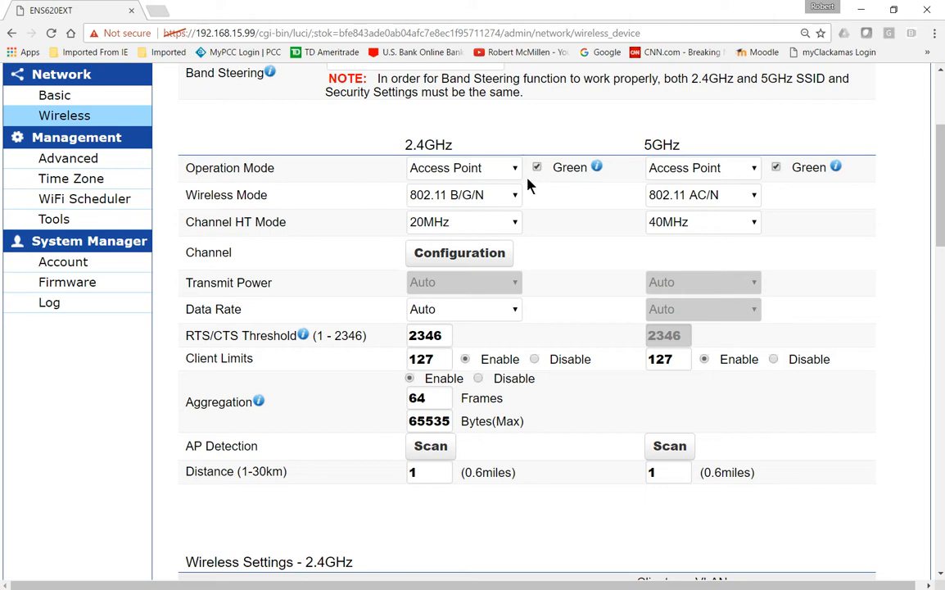
{"action": "left_click", "coordinate": [464, 167]}
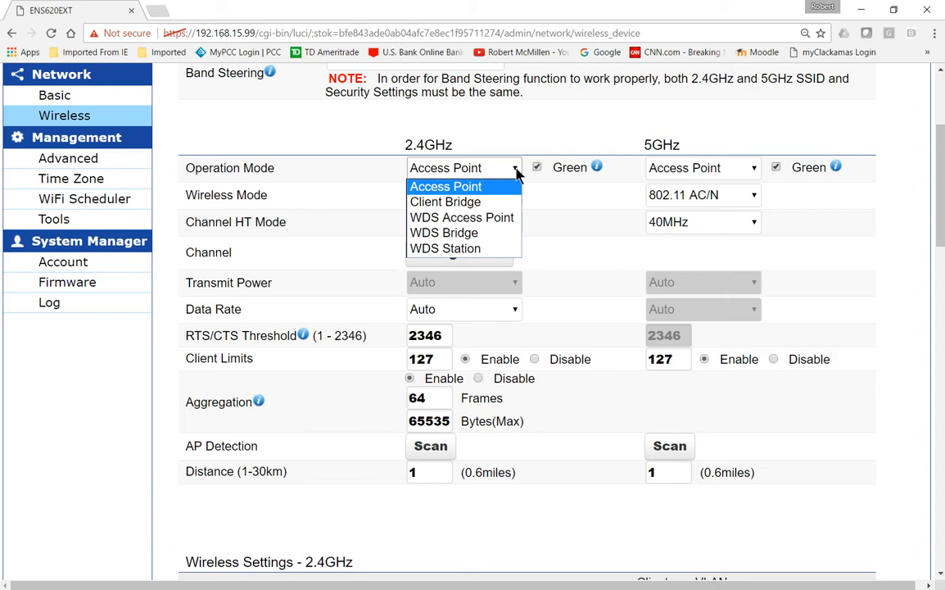
{"action": "left_click", "coordinate": [445, 187]}
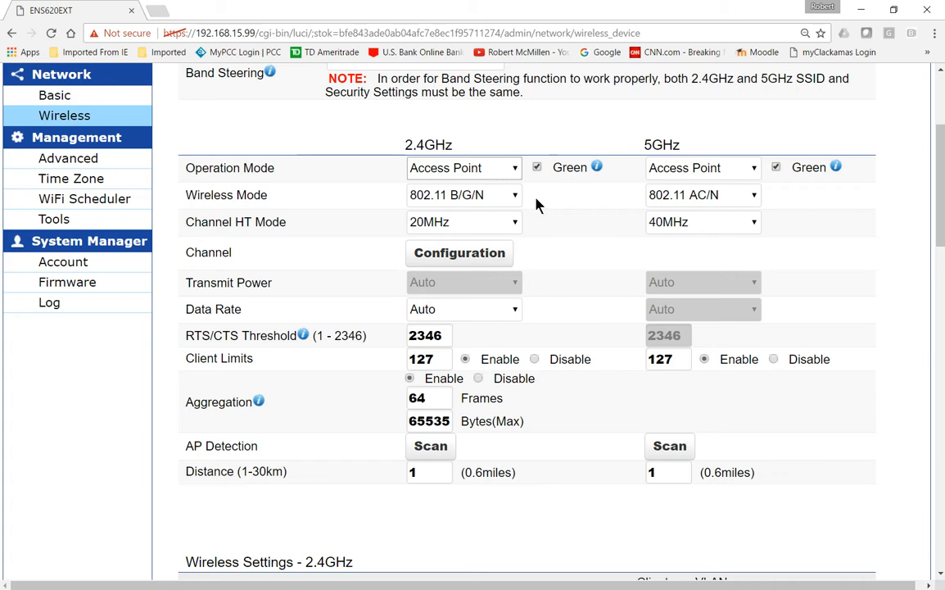
Step: Try 802.11 G for the 2.4GHz Wireless Mode, then settle on 802.11 N (2.4GHz)
{"action": "left_click", "coordinate": [462, 194]}
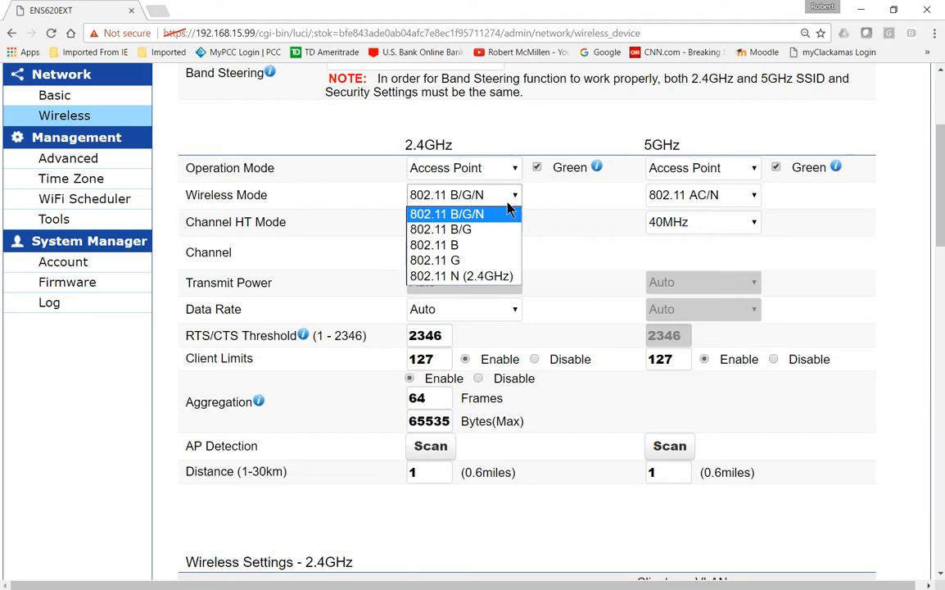
{"action": "left_click", "coordinate": [462, 275]}
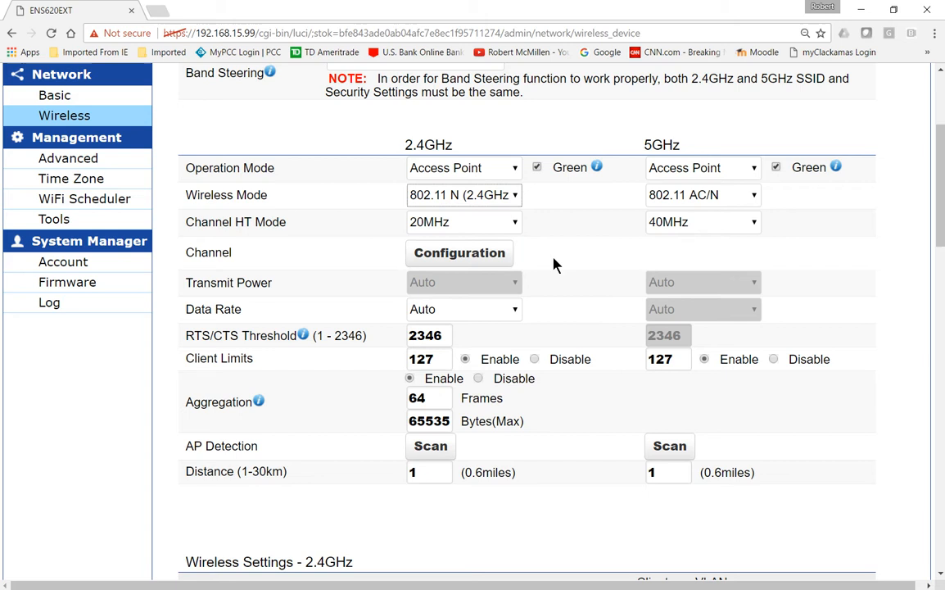
{"action": "mouse_move", "coordinate": [581, 266]}
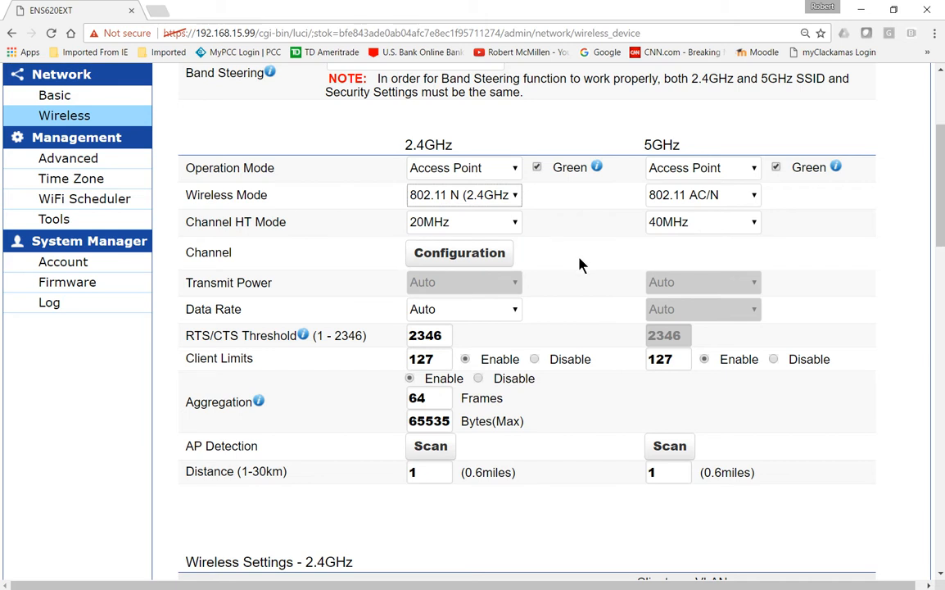
{"action": "left_click", "coordinate": [464, 195]}
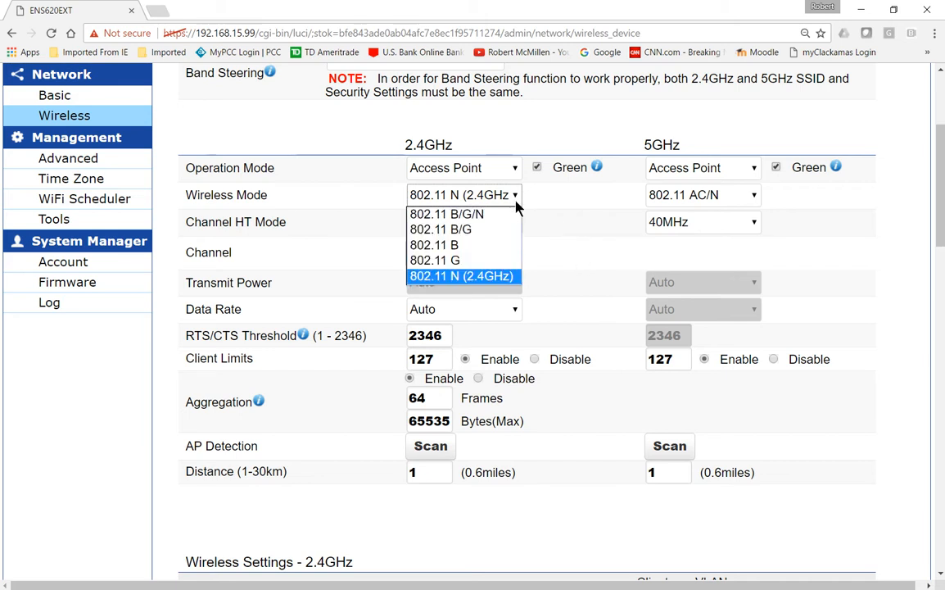
{"action": "left_click", "coordinate": [435, 259]}
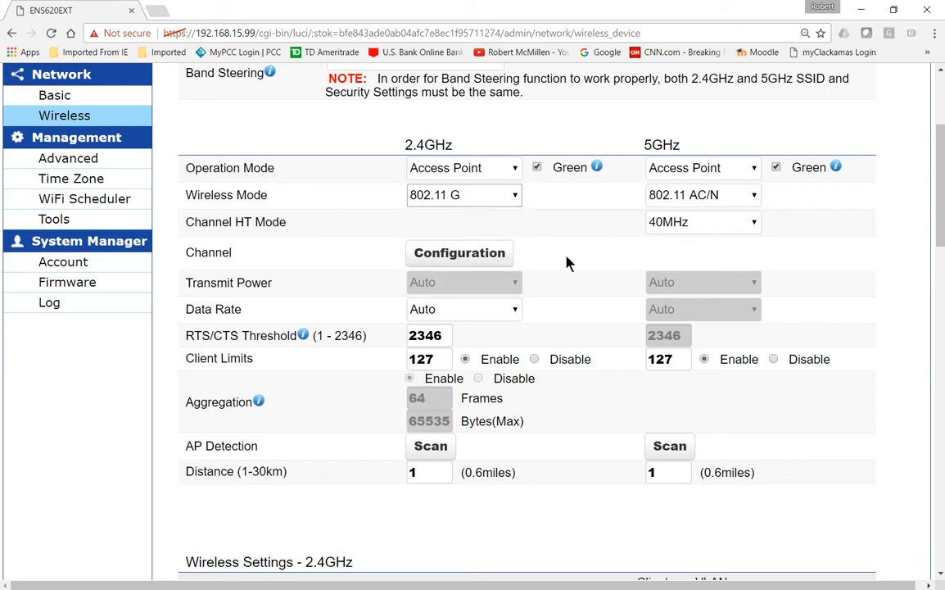
{"action": "left_click", "coordinate": [463, 193]}
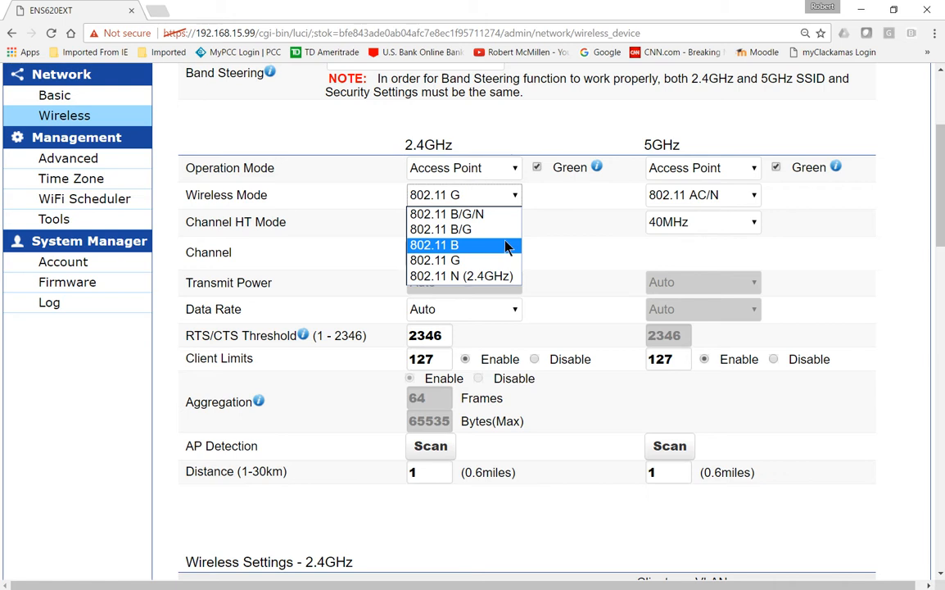
{"action": "mouse_move", "coordinate": [462, 275]}
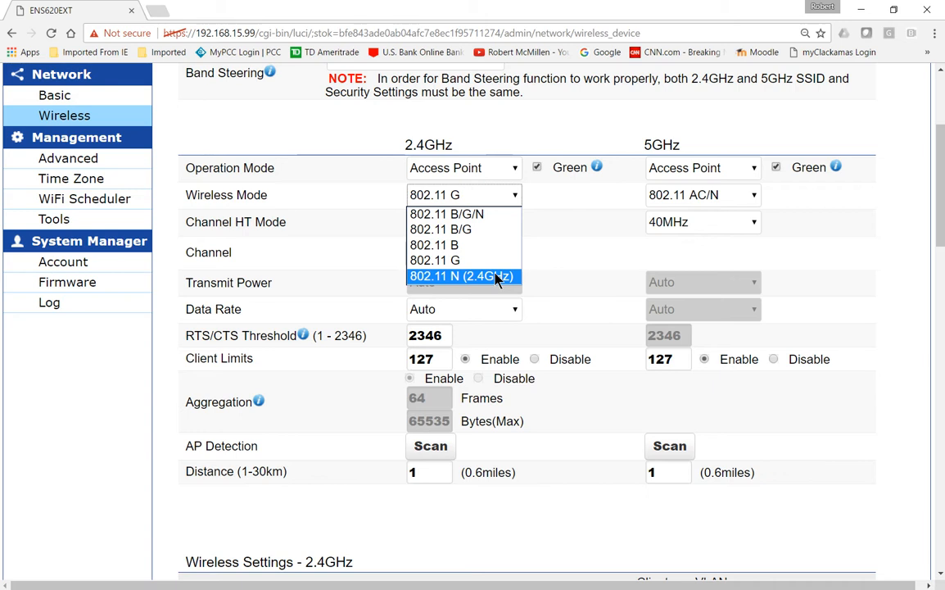
{"action": "mouse_move", "coordinate": [436, 260]}
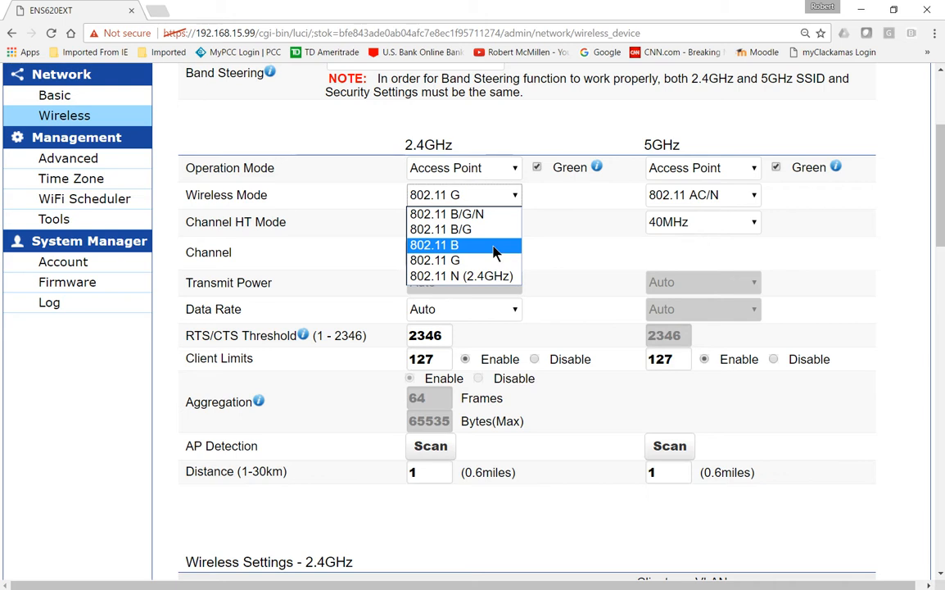
{"action": "mouse_move", "coordinate": [581, 259]}
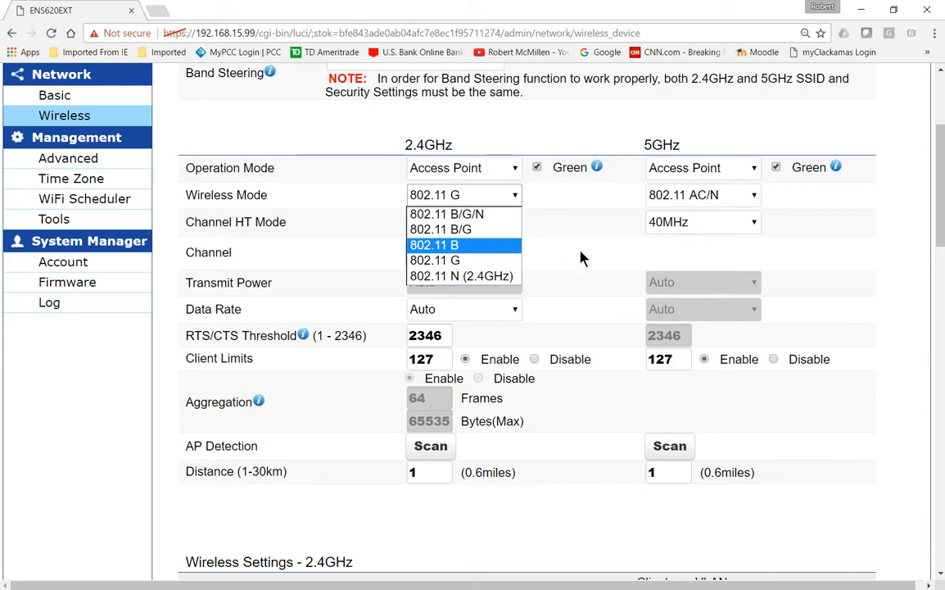
{"action": "mouse_move", "coordinate": [462, 275]}
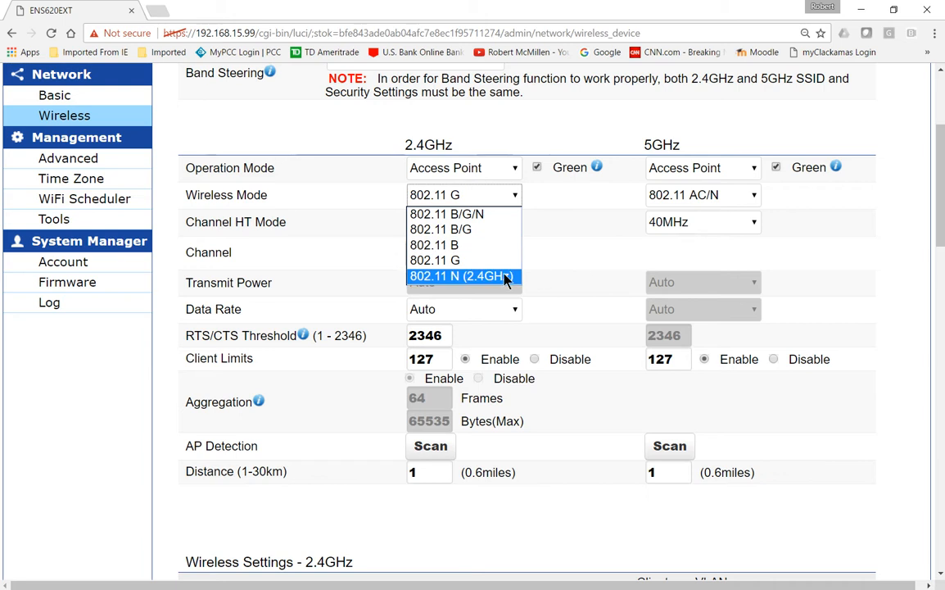
{"action": "mouse_move", "coordinate": [461, 213]}
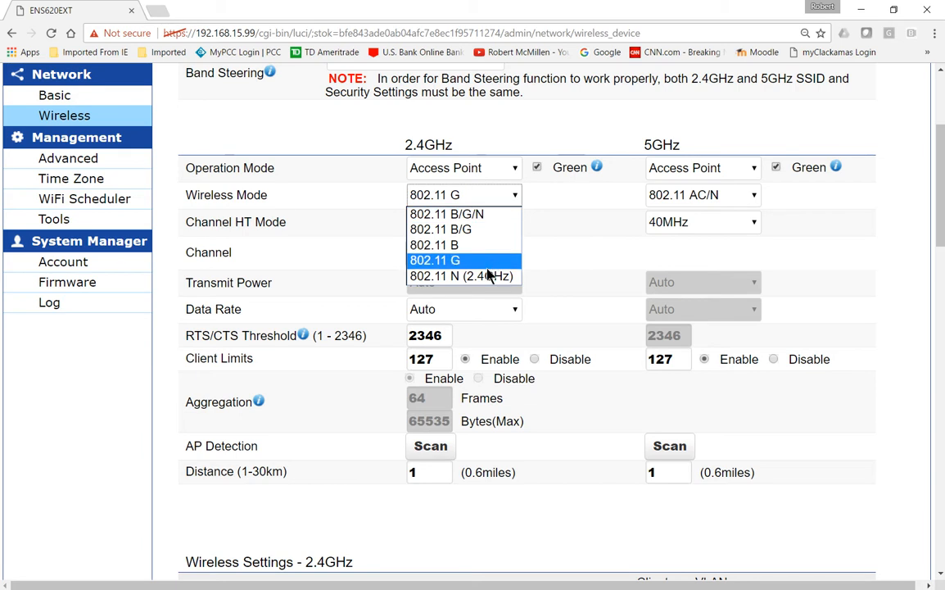
{"action": "left_click", "coordinate": [462, 275]}
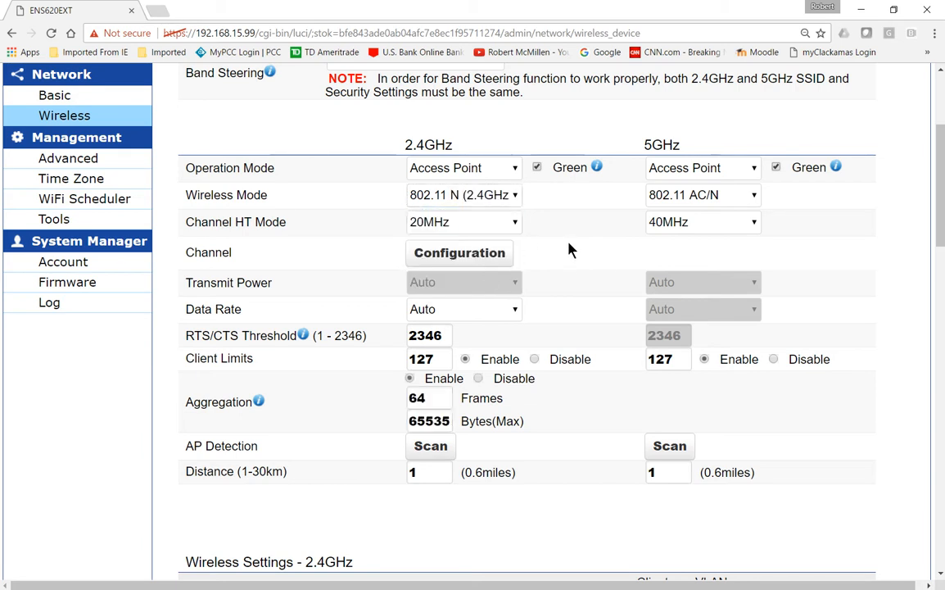
{"action": "mouse_move", "coordinate": [518, 222]}
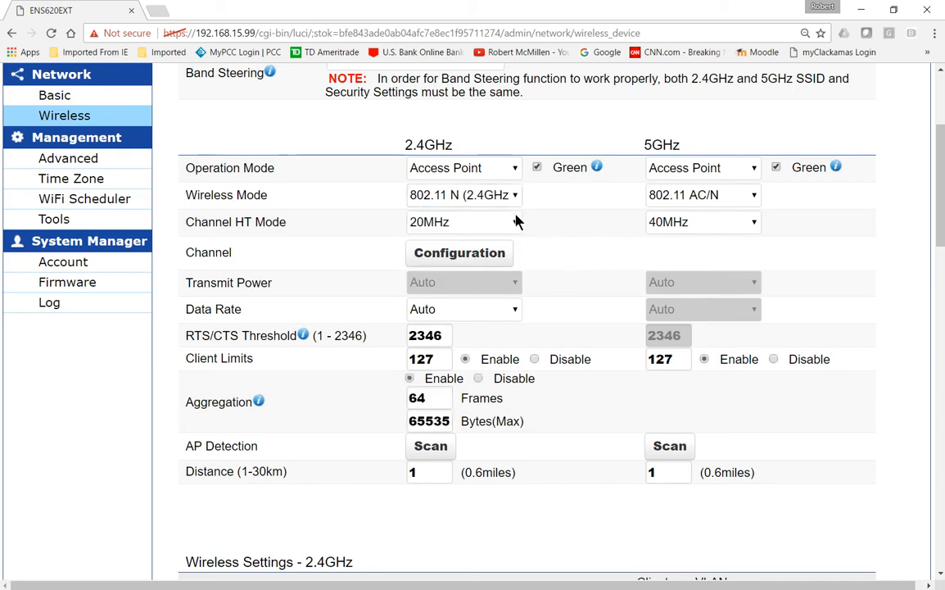
Step: Change the 2.4GHz Channel HT Mode from 20MHz to 20MHz/40MHz
{"action": "left_click", "coordinate": [462, 223]}
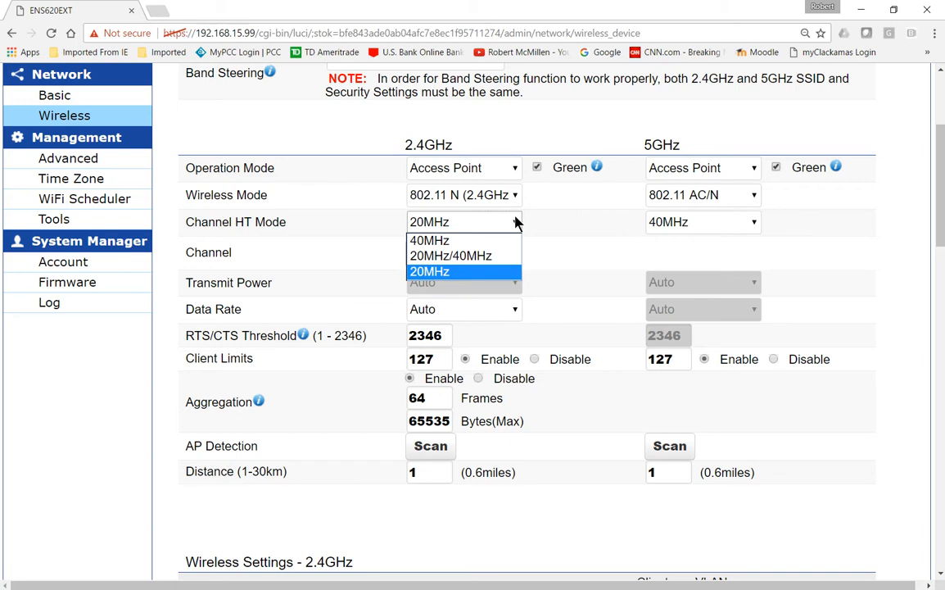
{"action": "mouse_move", "coordinate": [450, 255]}
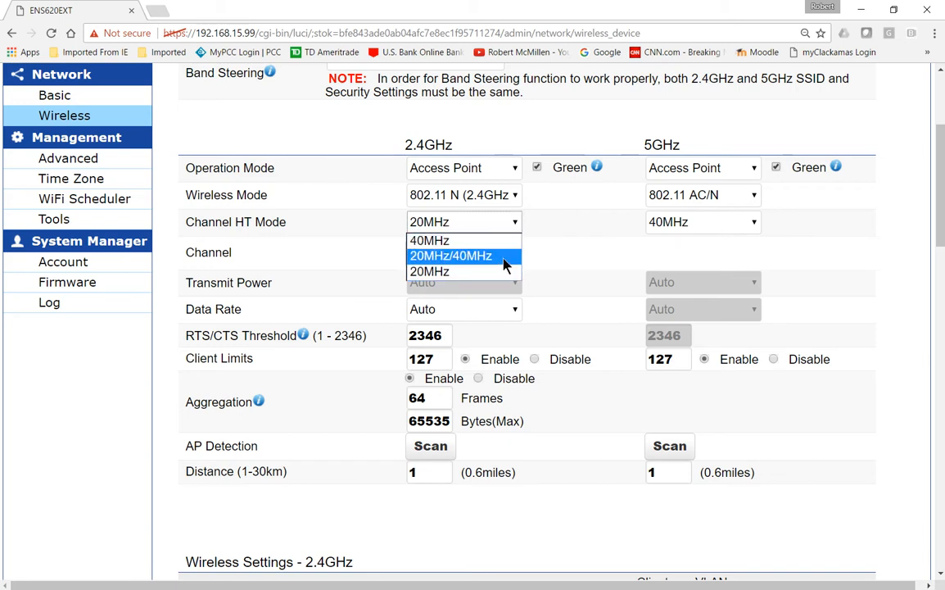
{"action": "left_click", "coordinate": [451, 255]}
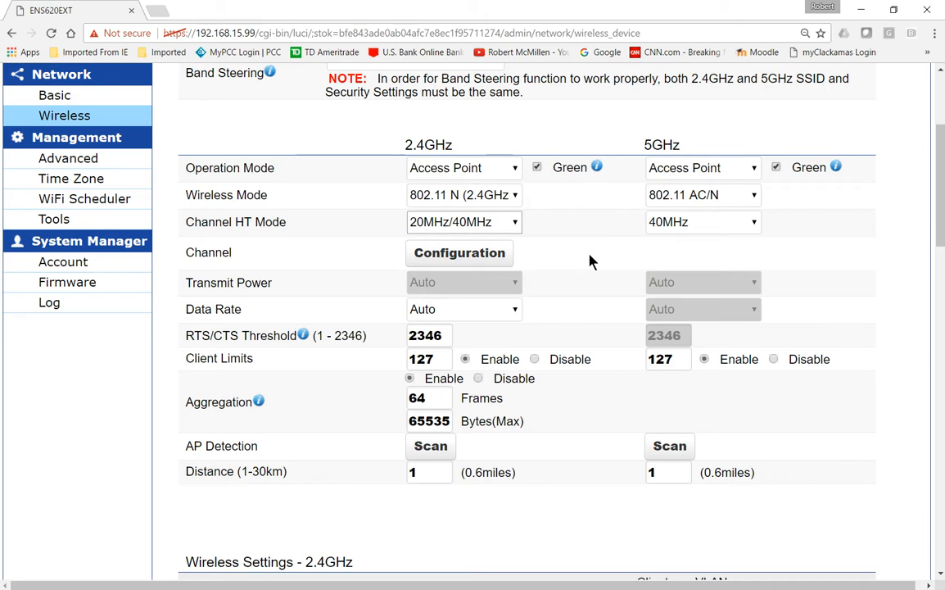
{"action": "mouse_move", "coordinate": [593, 254]}
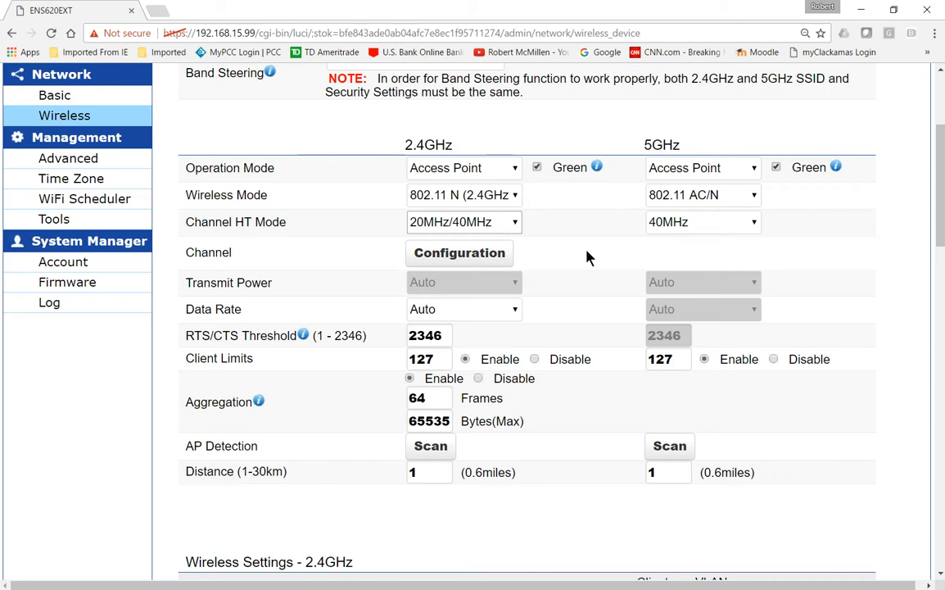
{"action": "mouse_move", "coordinate": [582, 264]}
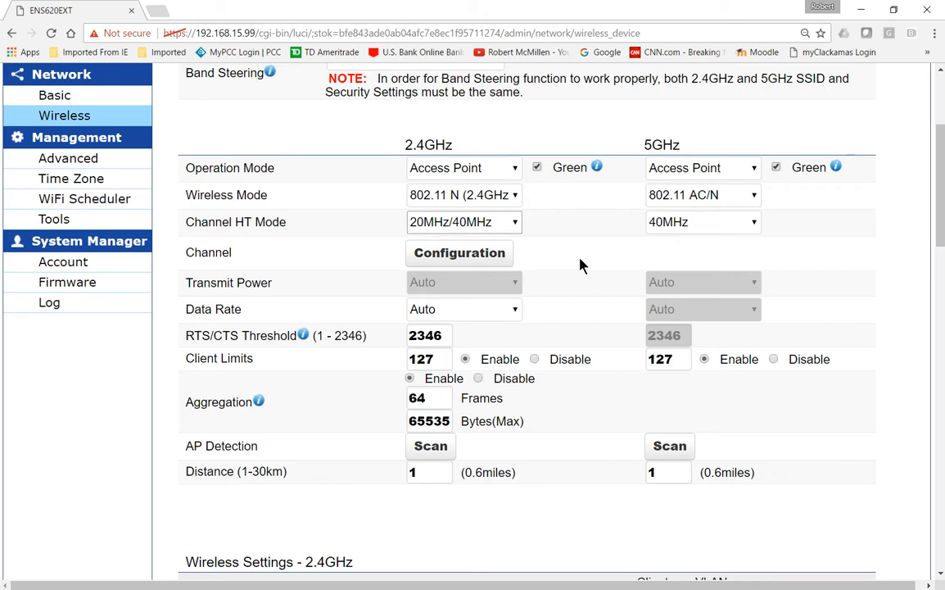
Step: On the channel Configuration page try the 1,7 and 1,5,9 presets, then choose 1,6,11 for 2.4GHz
{"action": "left_click", "coordinate": [459, 252]}
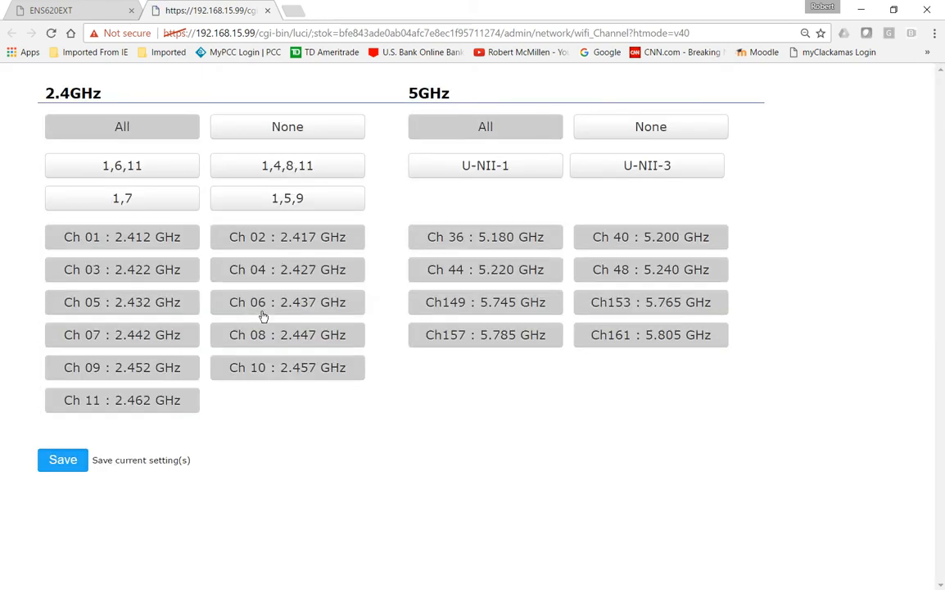
{"action": "mouse_move", "coordinate": [42, 155]}
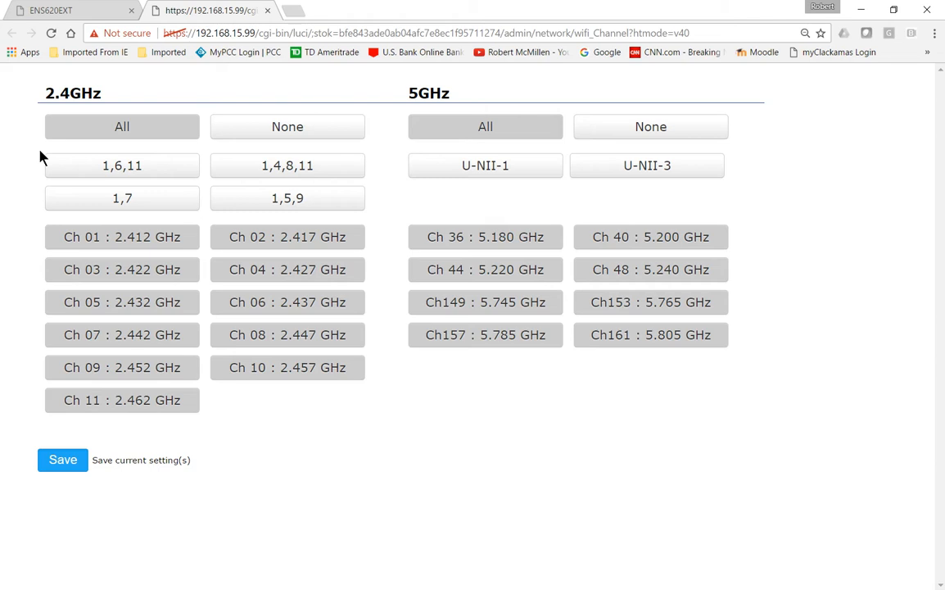
{"action": "mouse_move", "coordinate": [200, 144]}
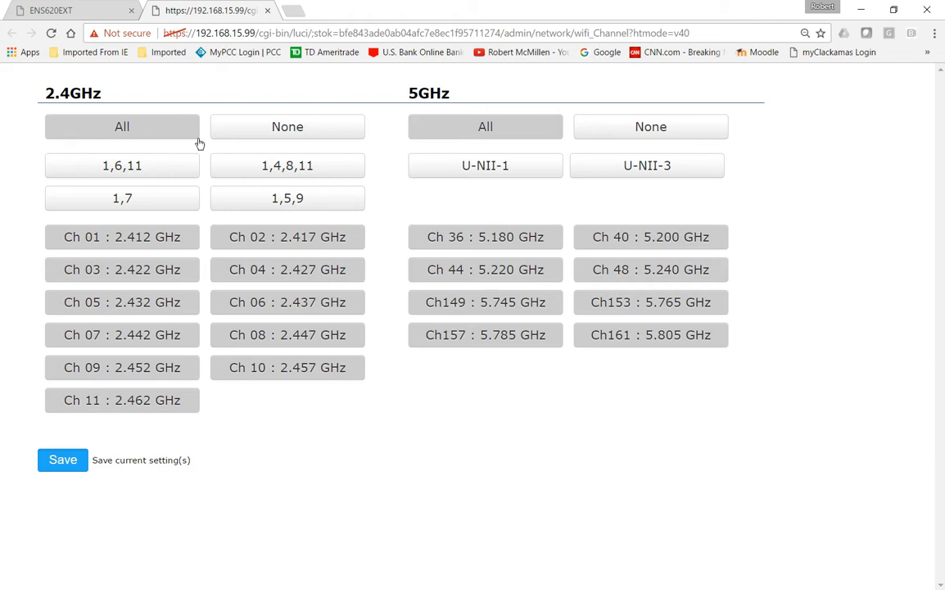
{"action": "mouse_move", "coordinate": [246, 136]}
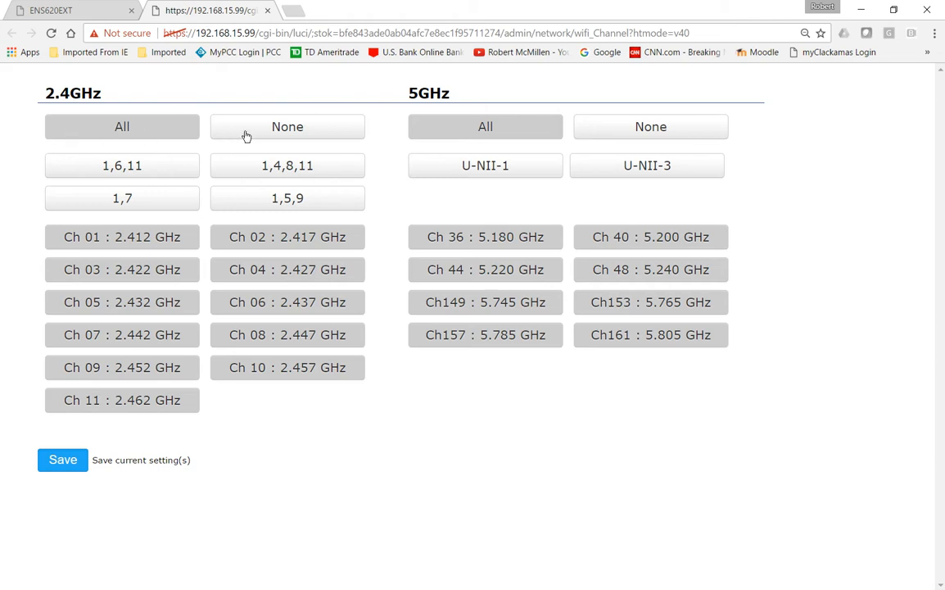
{"action": "mouse_move", "coordinate": [143, 174]}
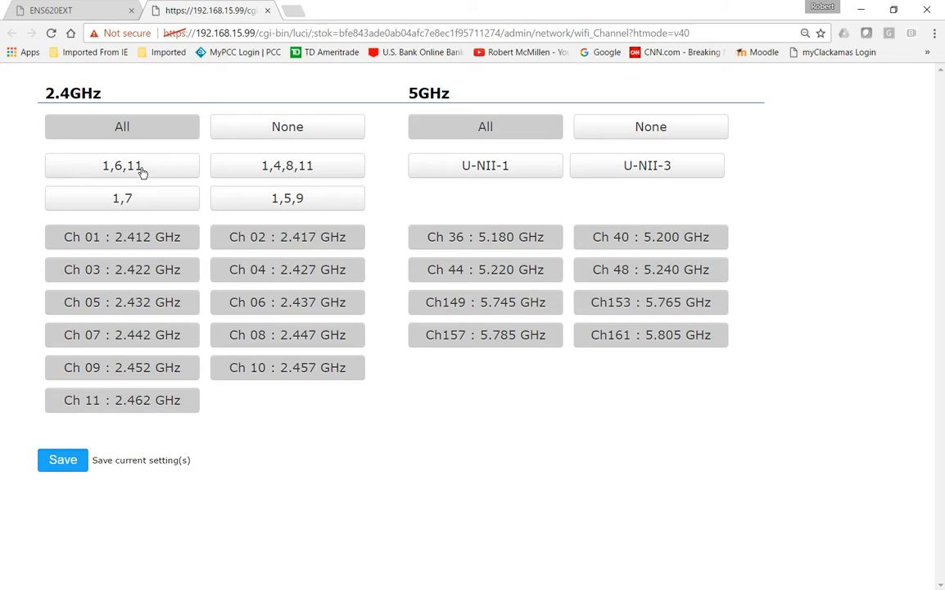
{"action": "mouse_move", "coordinate": [139, 201]}
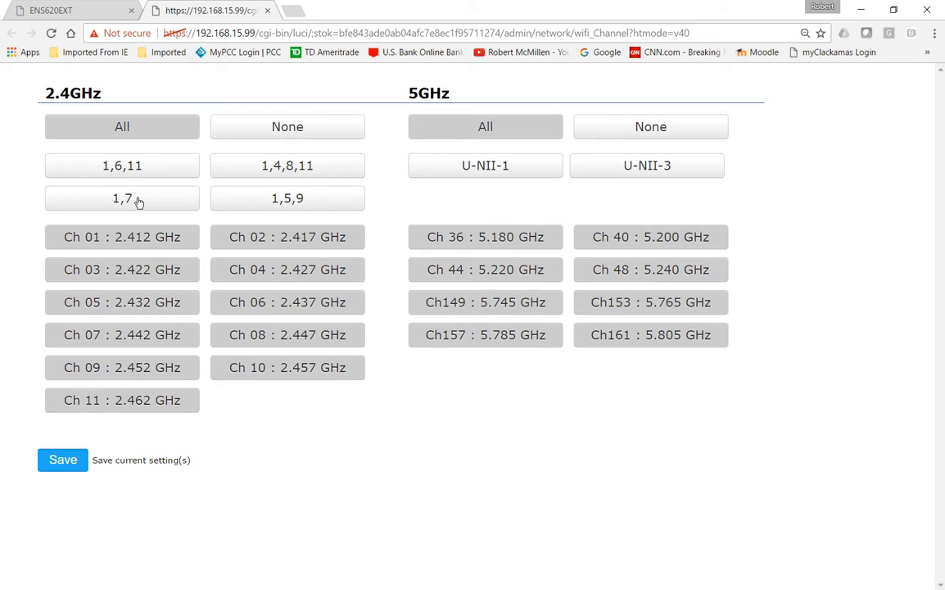
{"action": "left_click", "coordinate": [121, 198]}
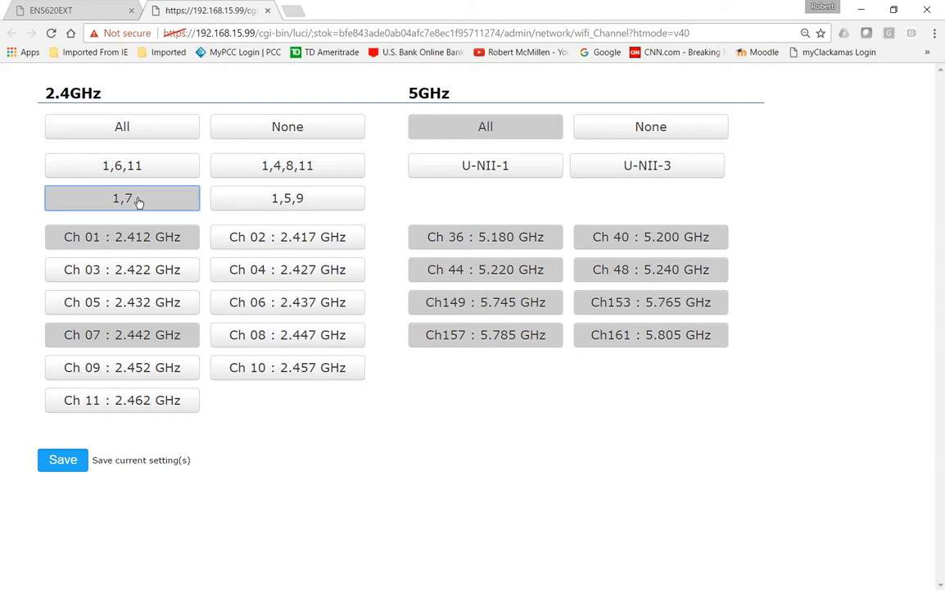
{"action": "left_click", "coordinate": [121, 198]}
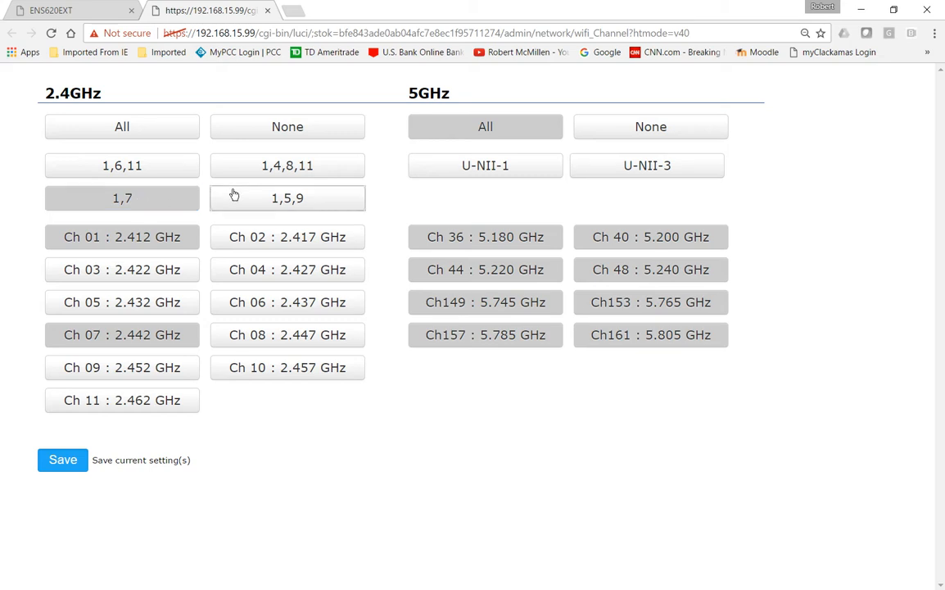
{"action": "left_click", "coordinate": [286, 197]}
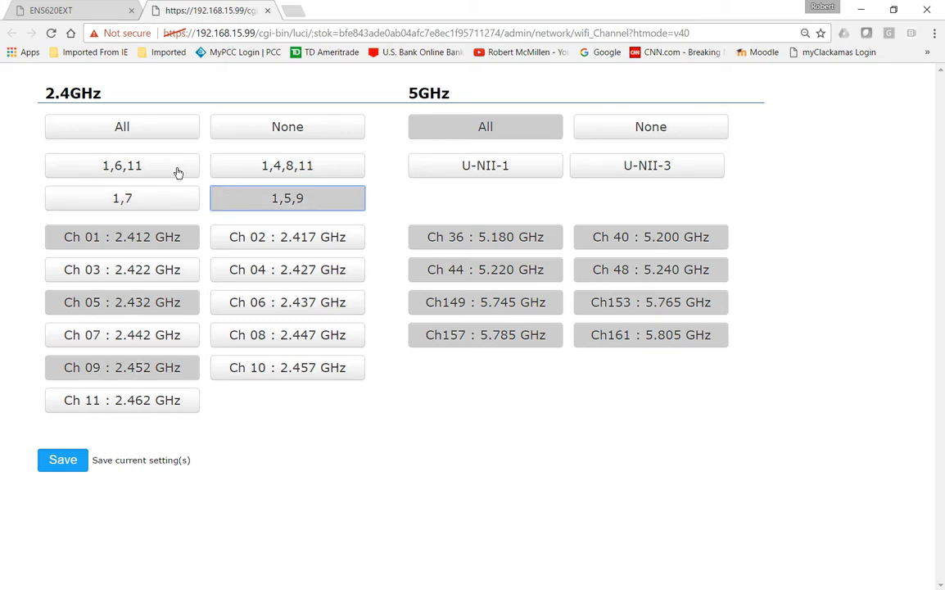
{"action": "left_click", "coordinate": [122, 165]}
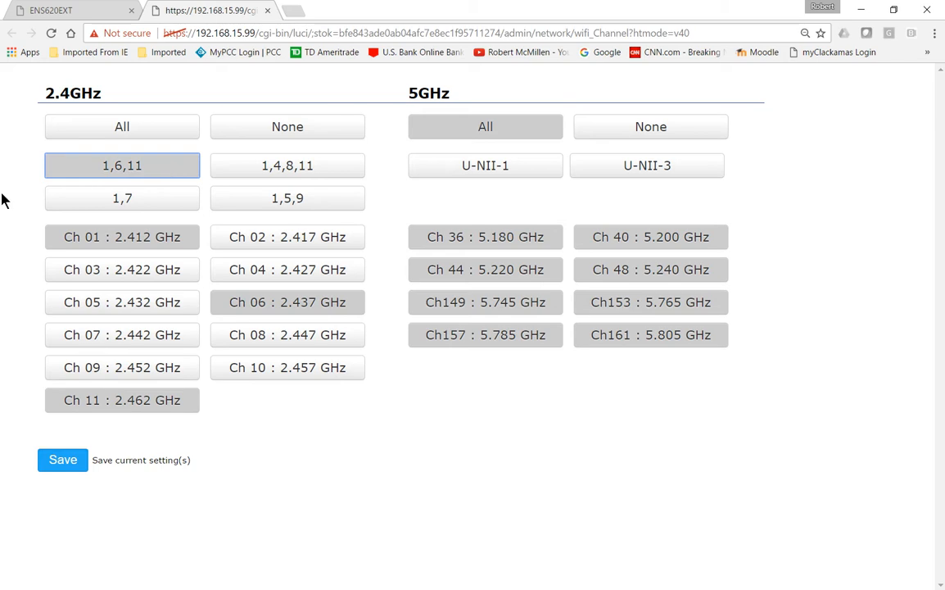
{"action": "mouse_move", "coordinate": [12, 205]}
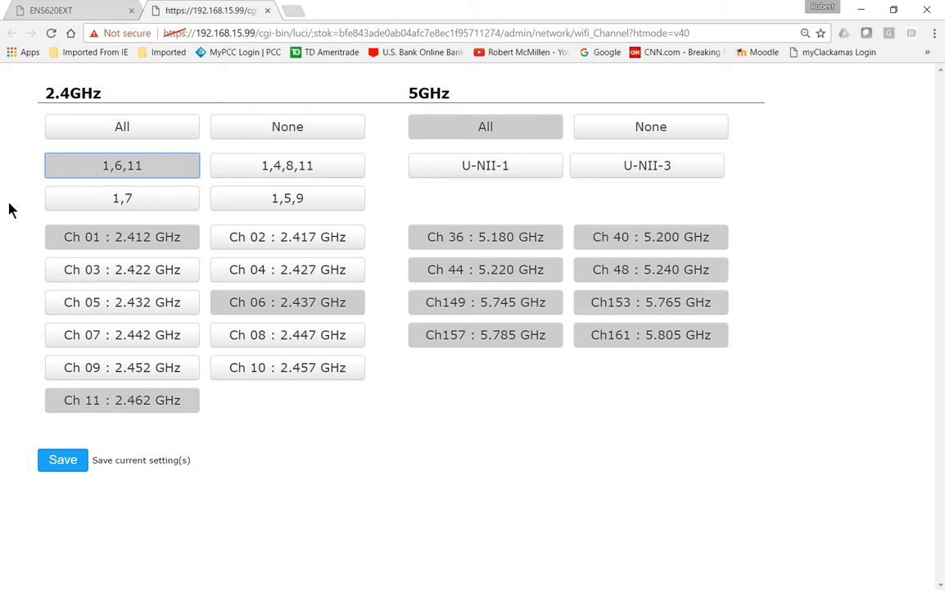
{"action": "mouse_move", "coordinate": [36, 190]}
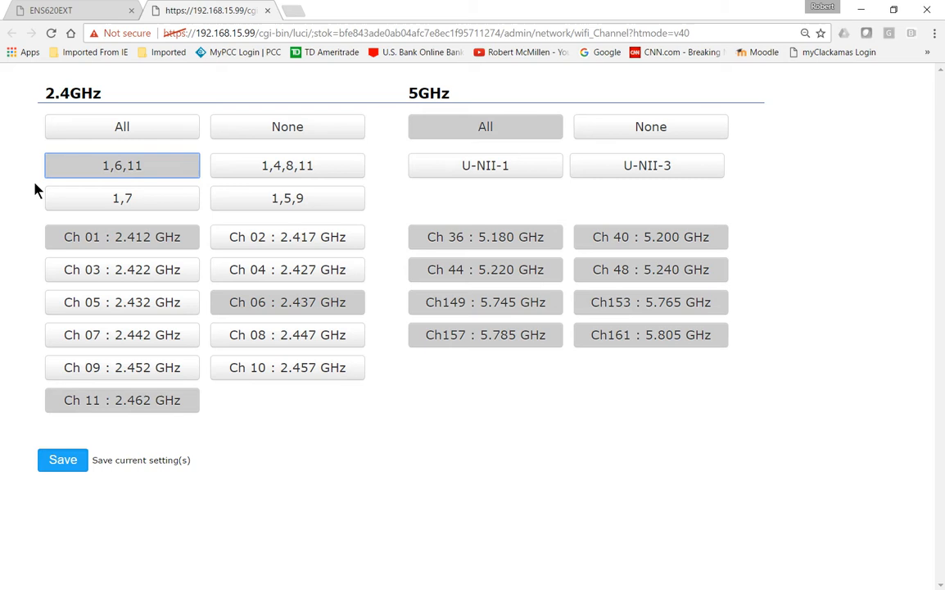
Step: Save the channel selection and scroll down to the Wireless Settings - 2.4GHz SSID table
{"action": "left_click", "coordinate": [121, 126]}
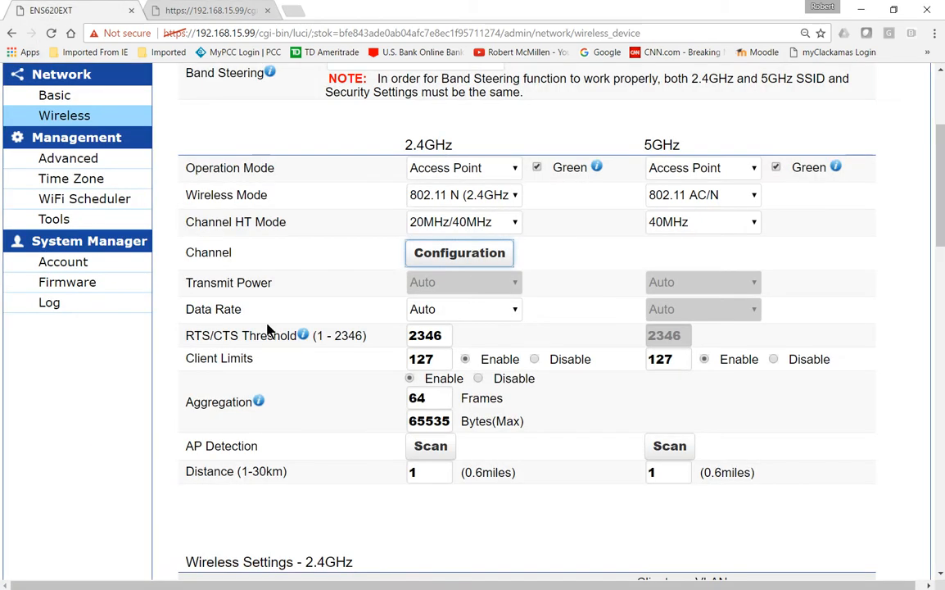
{"action": "mouse_move", "coordinate": [275, 363]}
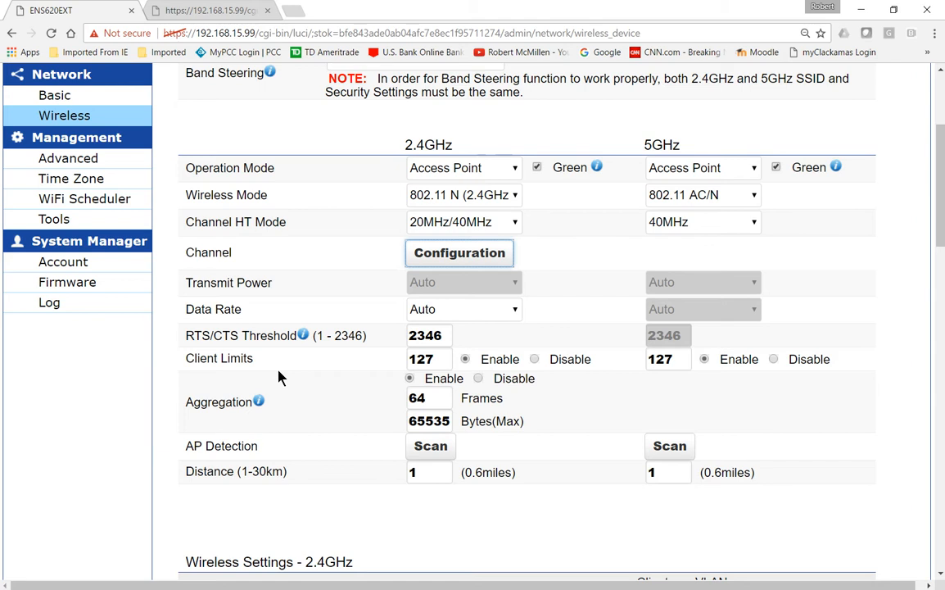
{"action": "scroll", "scroll_direction": "down", "scroll_amount": 3}
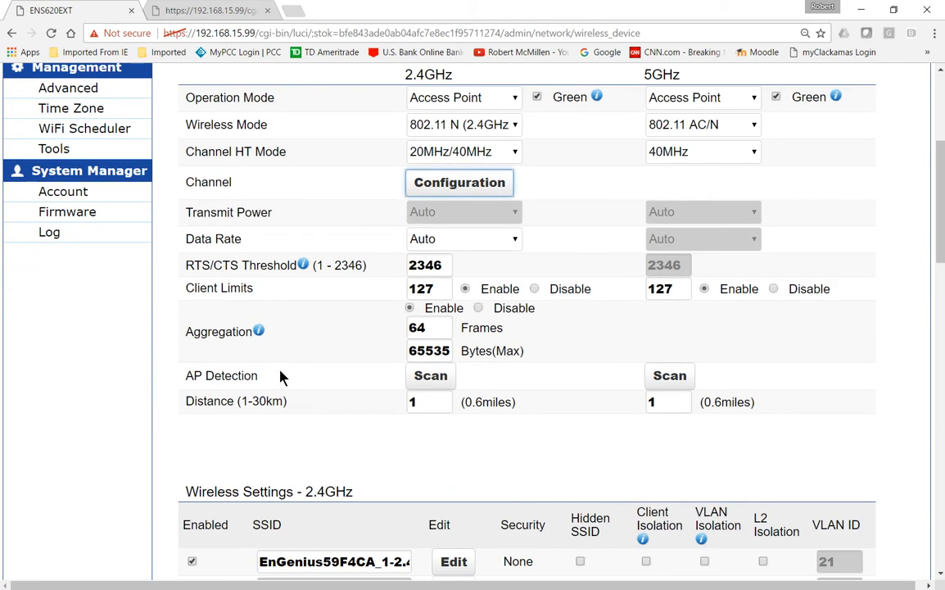
{"action": "scroll", "scroll_direction": "down", "scroll_amount": 3}
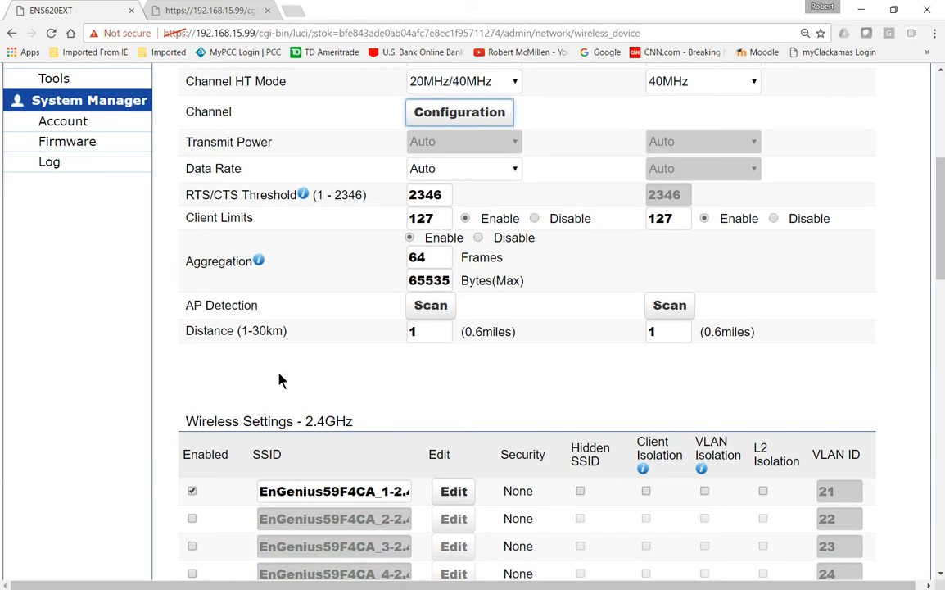
{"action": "scroll", "scroll_direction": "down", "scroll_amount": 3}
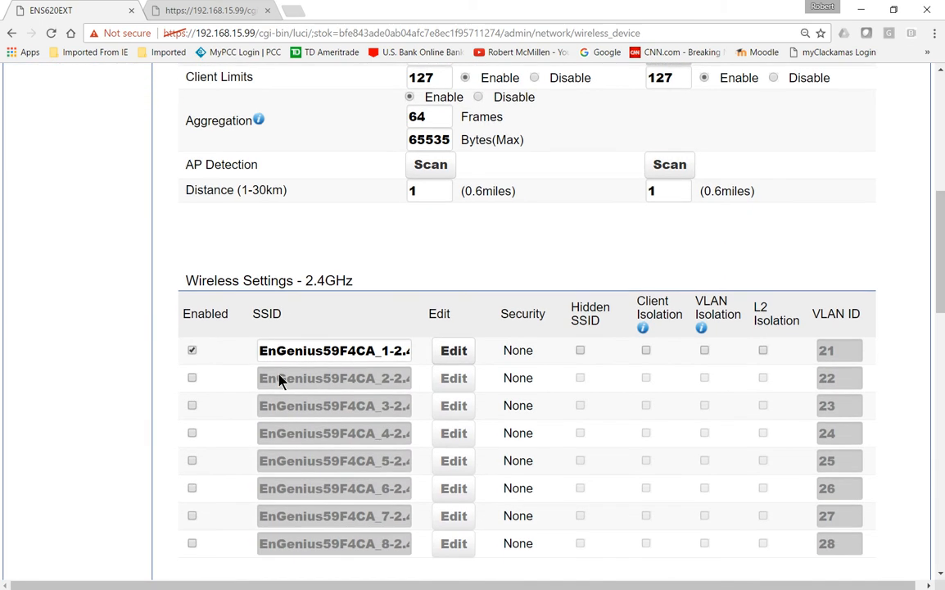
{"action": "mouse_move", "coordinate": [352, 337]}
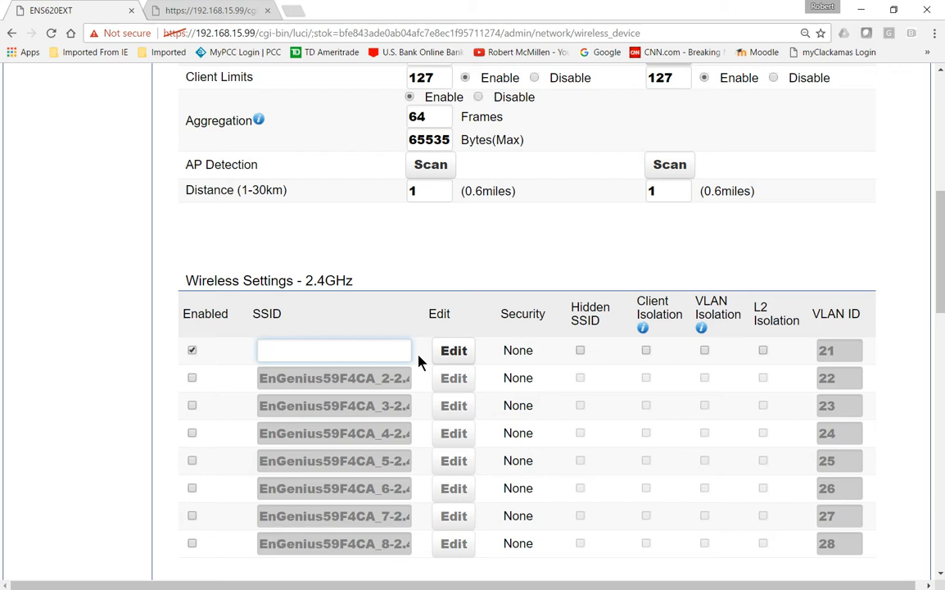
Step: Rename the first 2.4GHz SSID to TestAO
{"action": "type", "text": "TestA"}
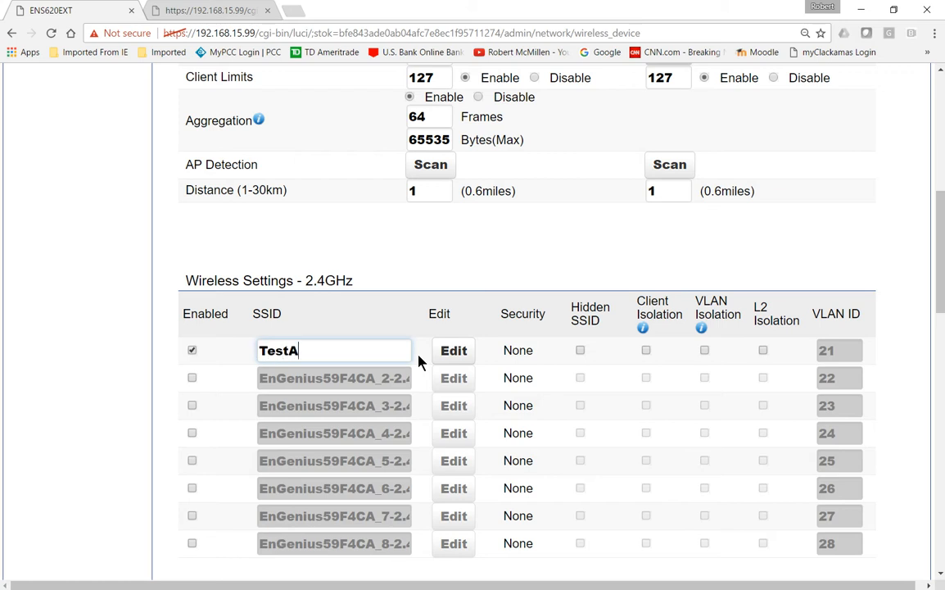
{"action": "type", "text": "O"}
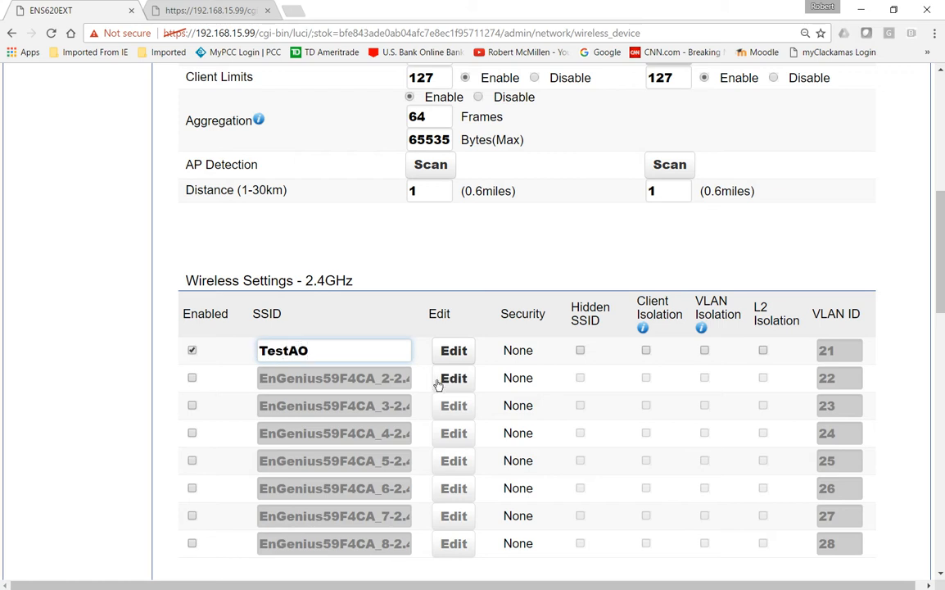
{"action": "mouse_move", "coordinate": [485, 274]}
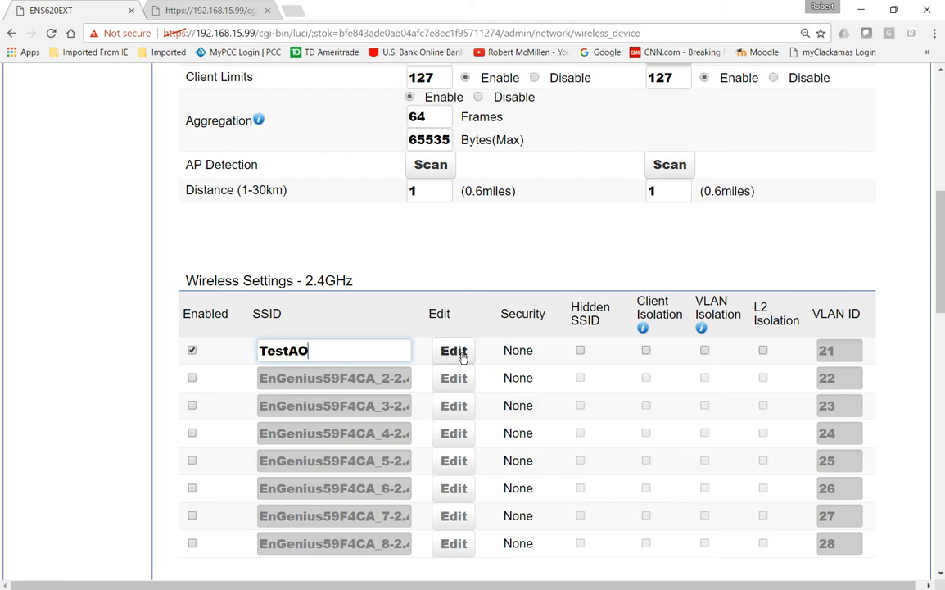
Step: Edit the TestAO SSID and set its Security Mode to WPA2-PSK with AES encryption
{"action": "left_click", "coordinate": [452, 350]}
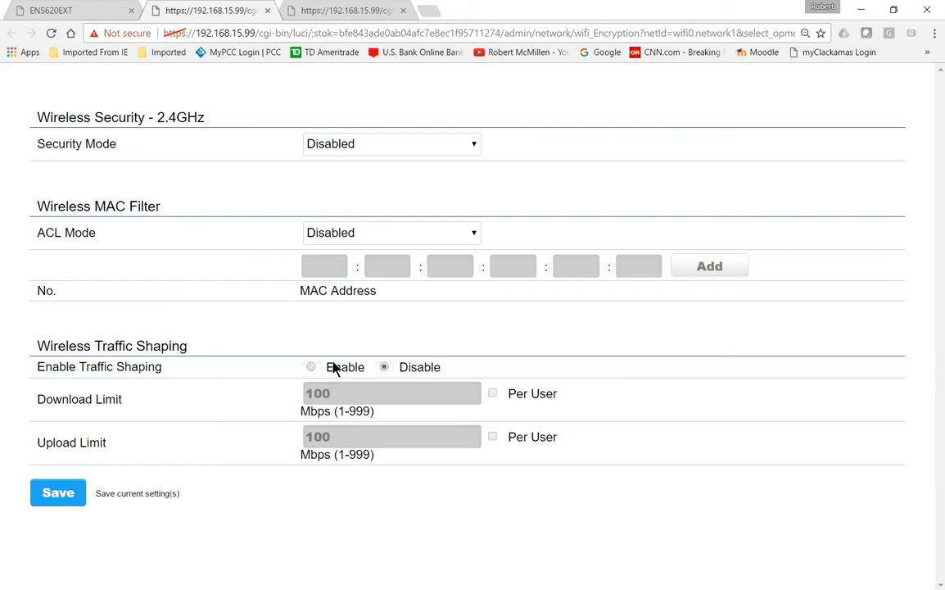
{"action": "left_click", "coordinate": [392, 144]}
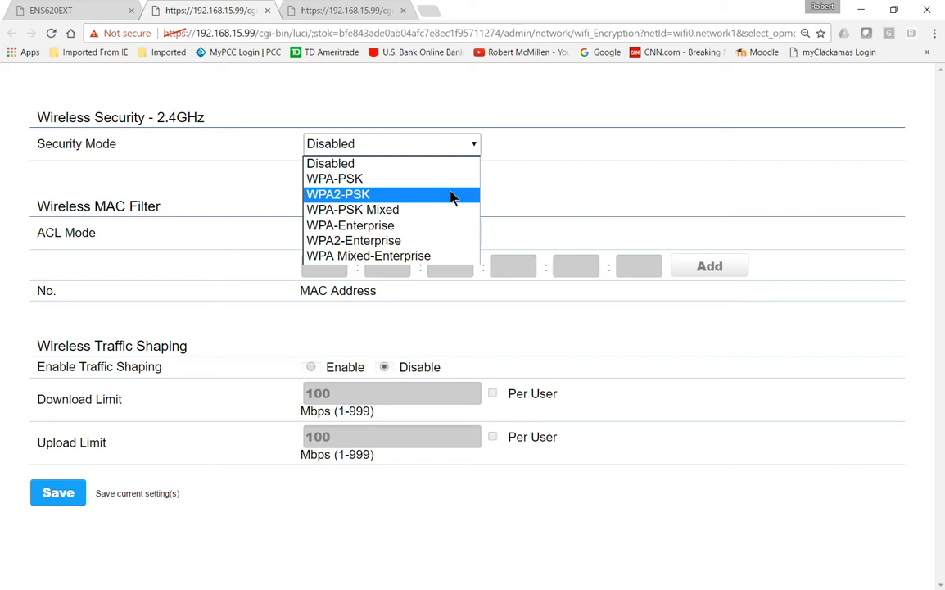
{"action": "mouse_move", "coordinate": [441, 239]}
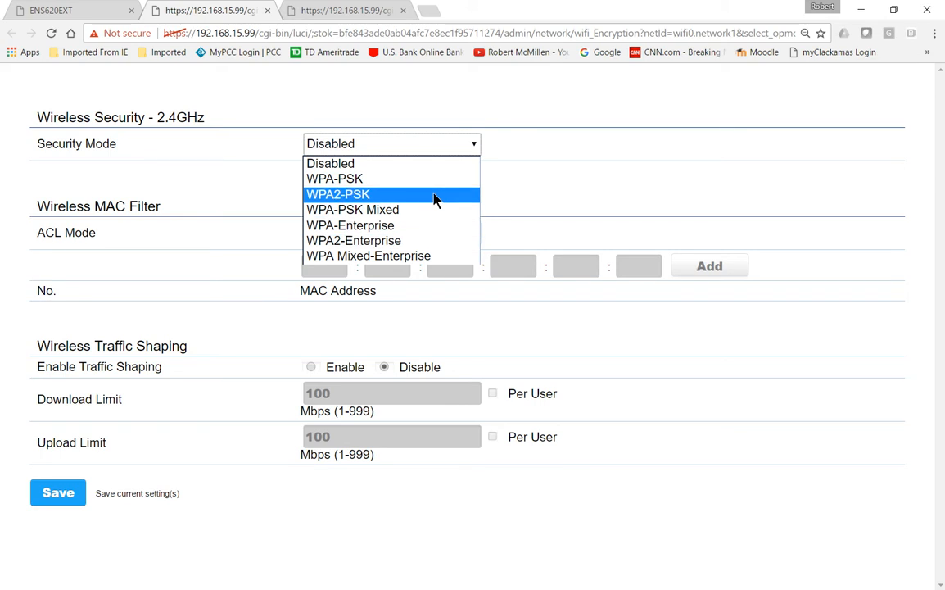
{"action": "left_click", "coordinate": [337, 193]}
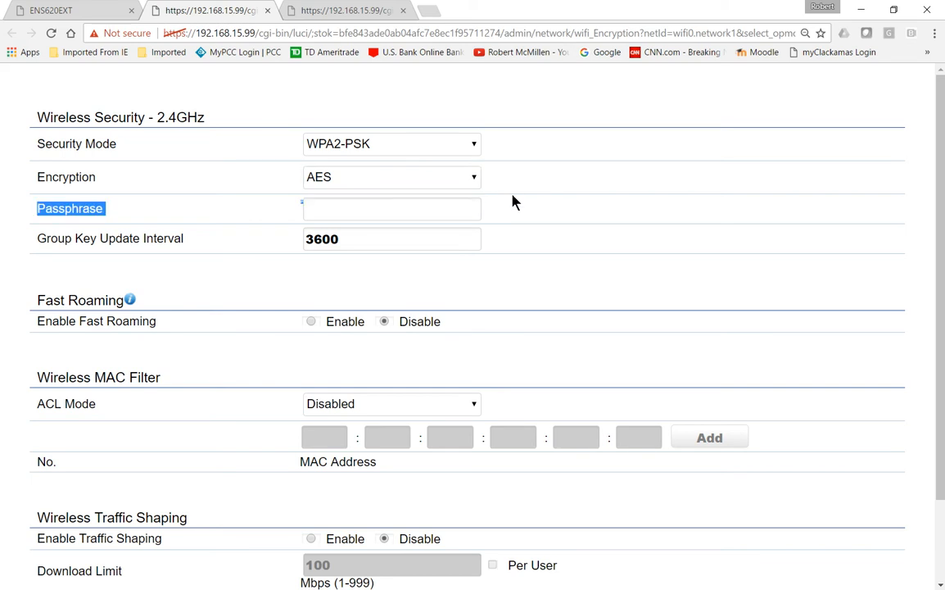
{"action": "left_click", "coordinate": [392, 208]}
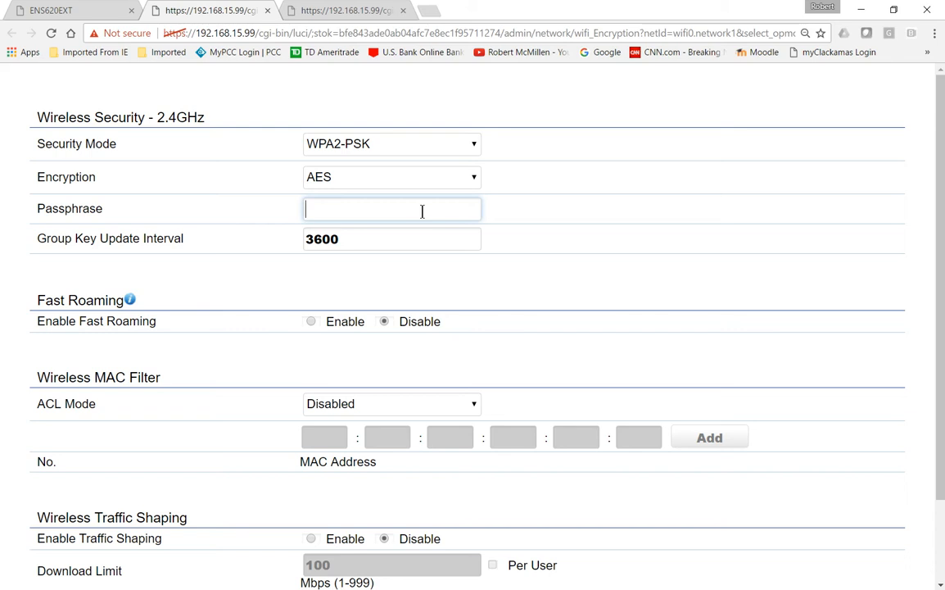
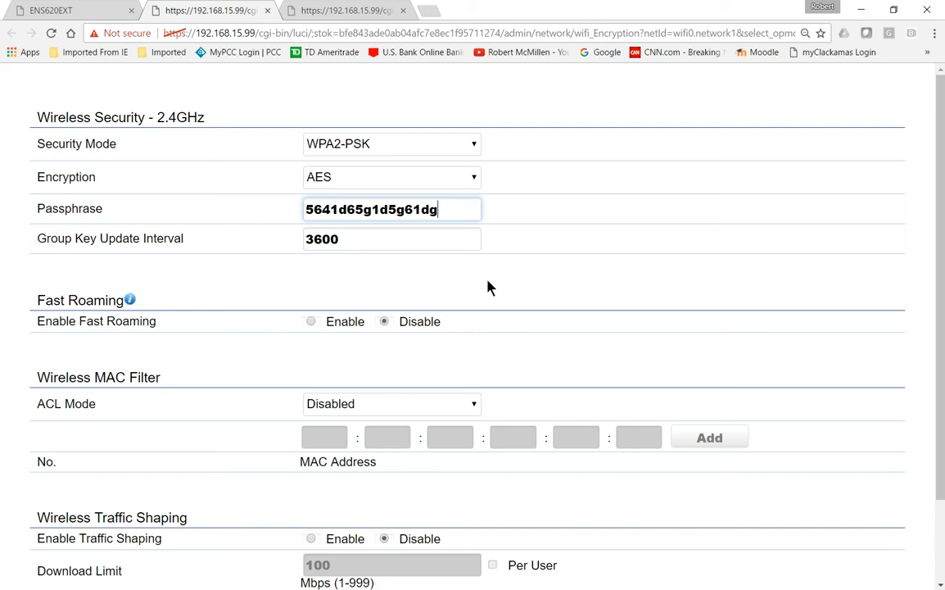
{"action": "left_click", "coordinate": [392, 239]}
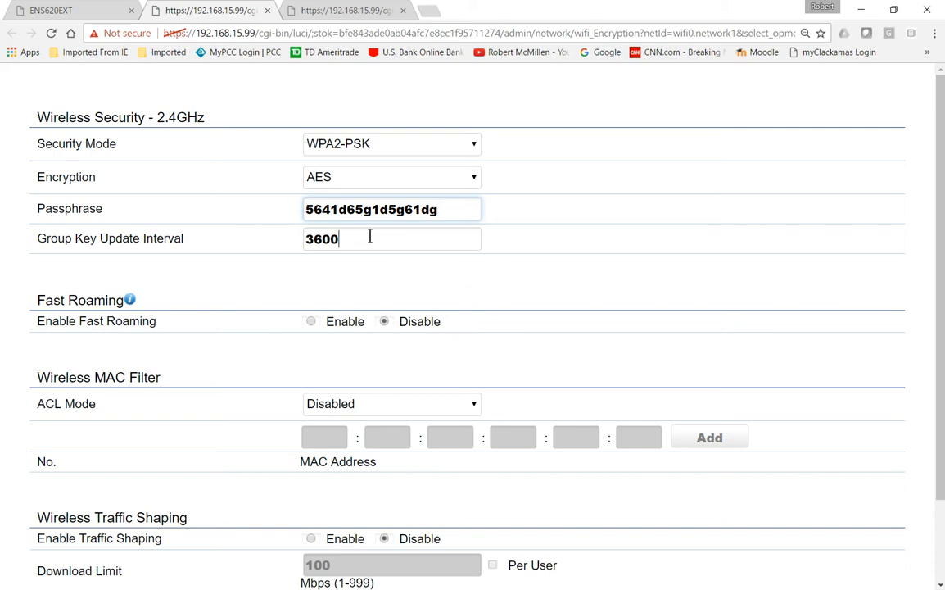
{"action": "scroll", "scroll_direction": "down", "scroll_amount": 3}
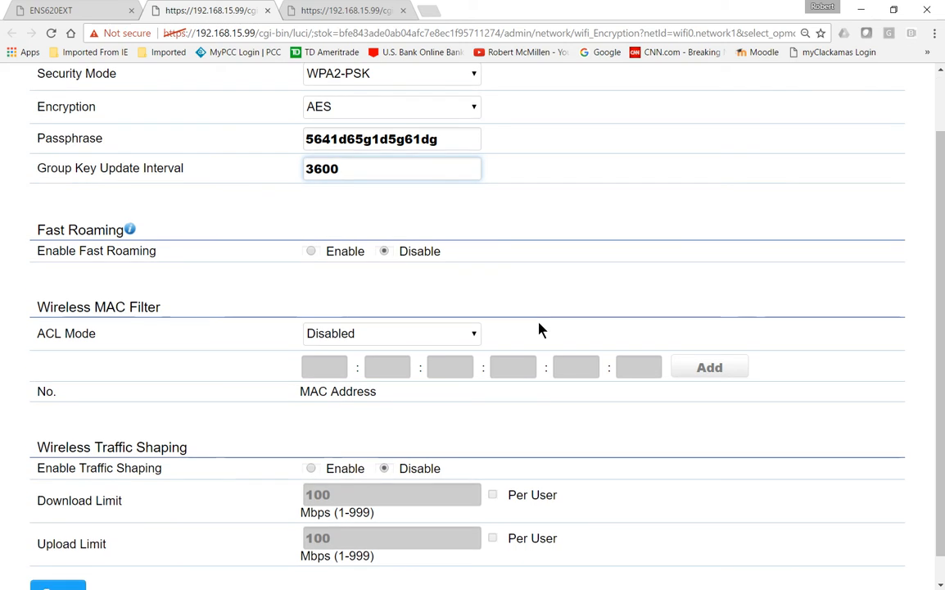
{"action": "mouse_move", "coordinate": [570, 293]}
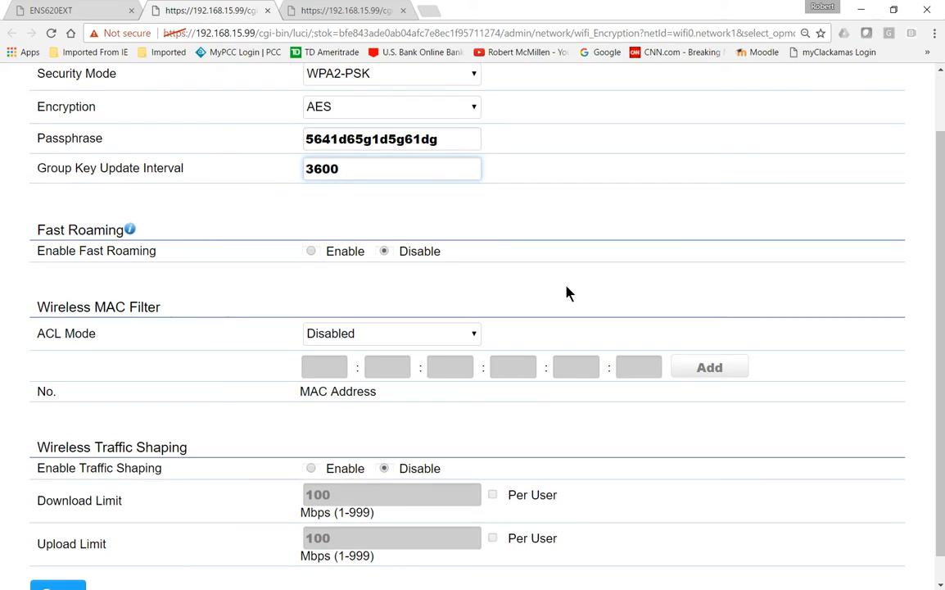
{"action": "mouse_move", "coordinate": [557, 295]}
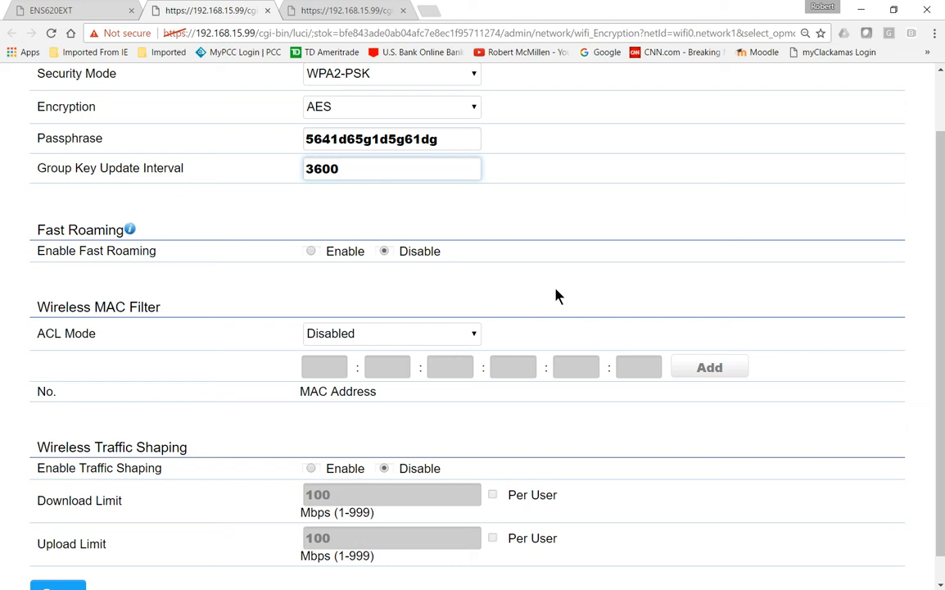
{"action": "left_click", "coordinate": [392, 167]}
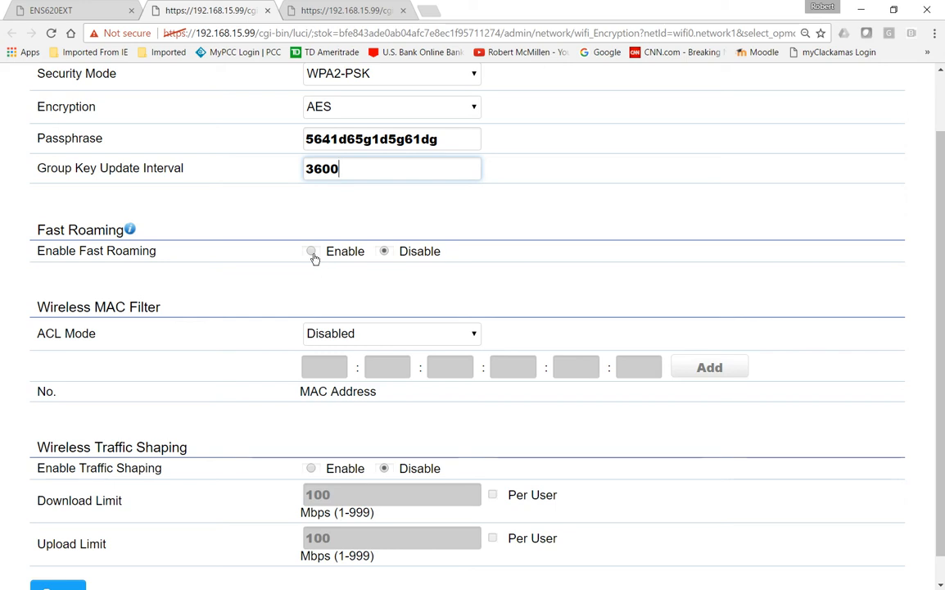
{"action": "left_click", "coordinate": [311, 251]}
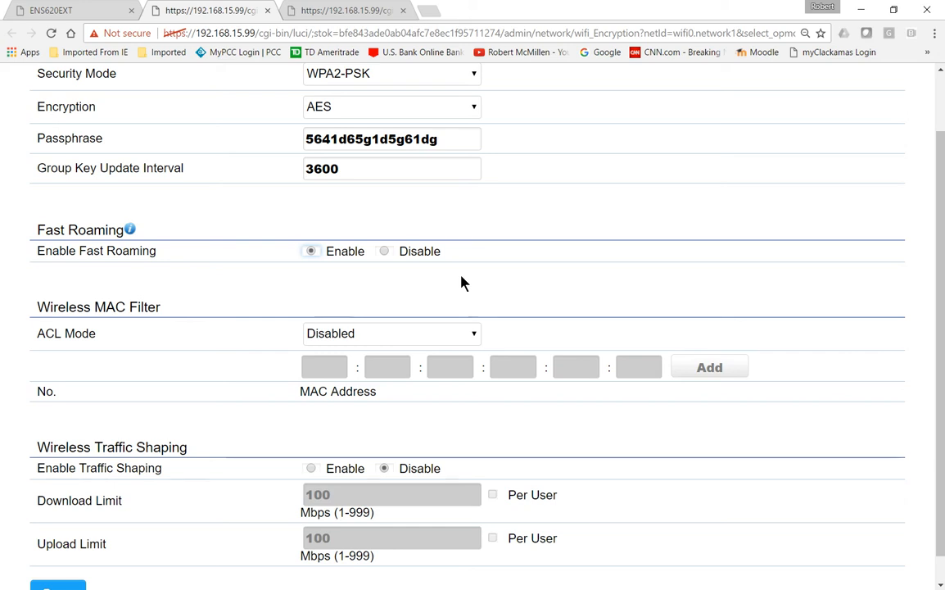
{"action": "left_click", "coordinate": [384, 251]}
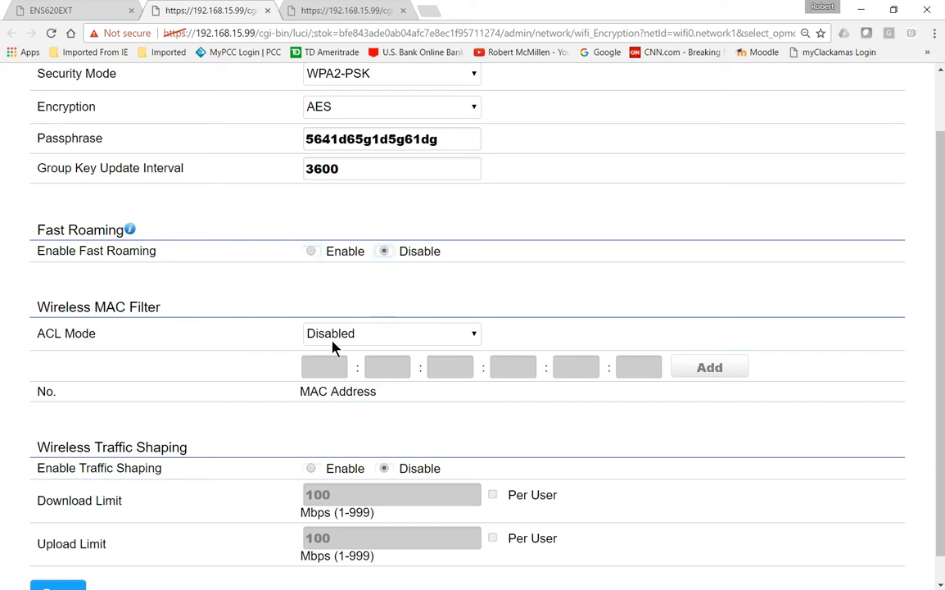
{"action": "scroll", "scroll_direction": "down", "scroll_amount": 3}
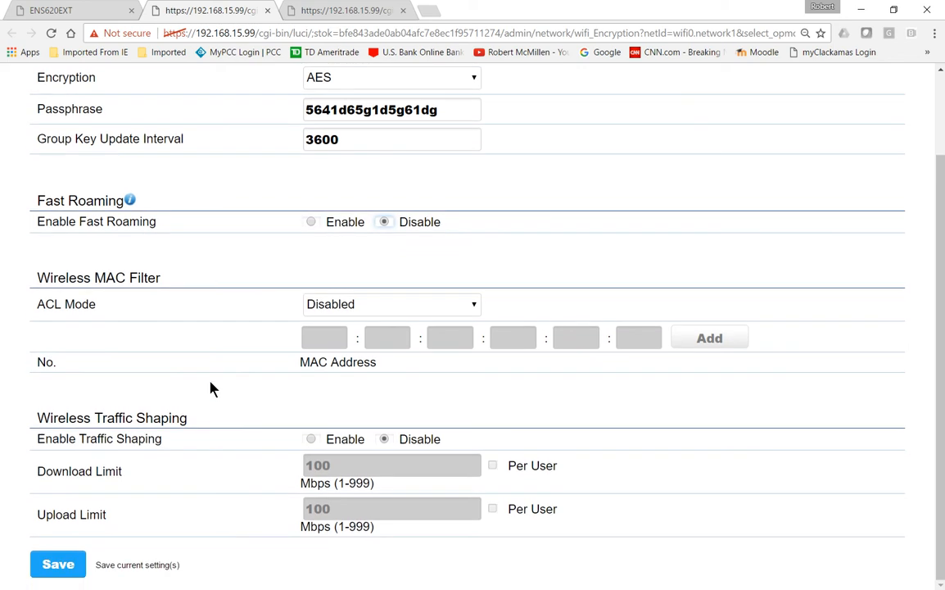
{"action": "mouse_move", "coordinate": [424, 328]}
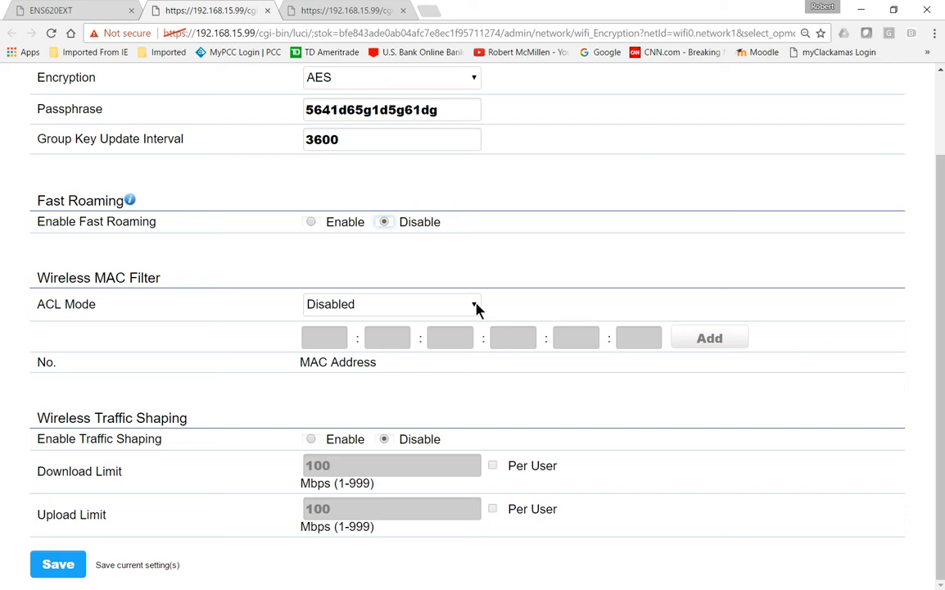
{"action": "left_click", "coordinate": [391, 303]}
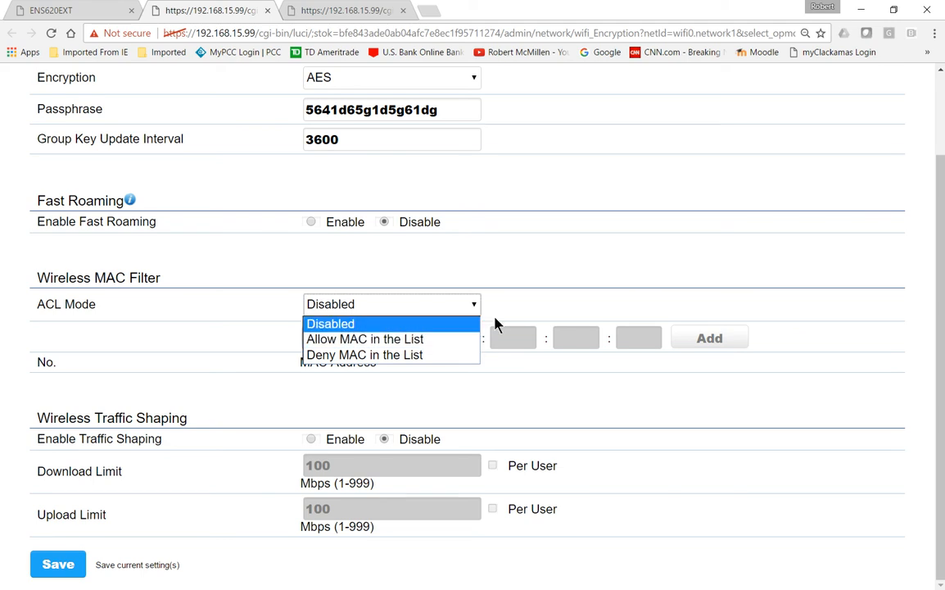
{"action": "left_click", "coordinate": [331, 325]}
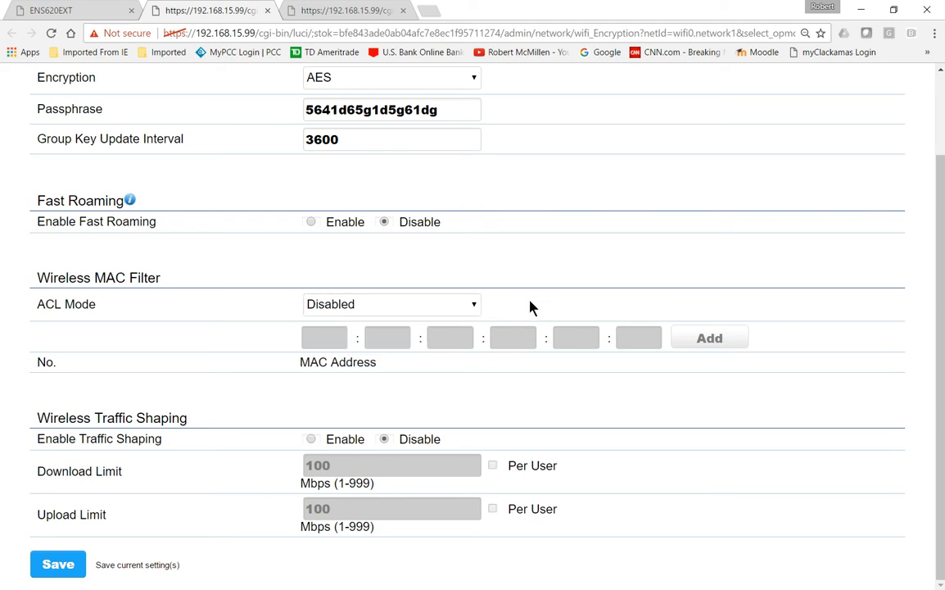
{"action": "mouse_move", "coordinate": [530, 306]}
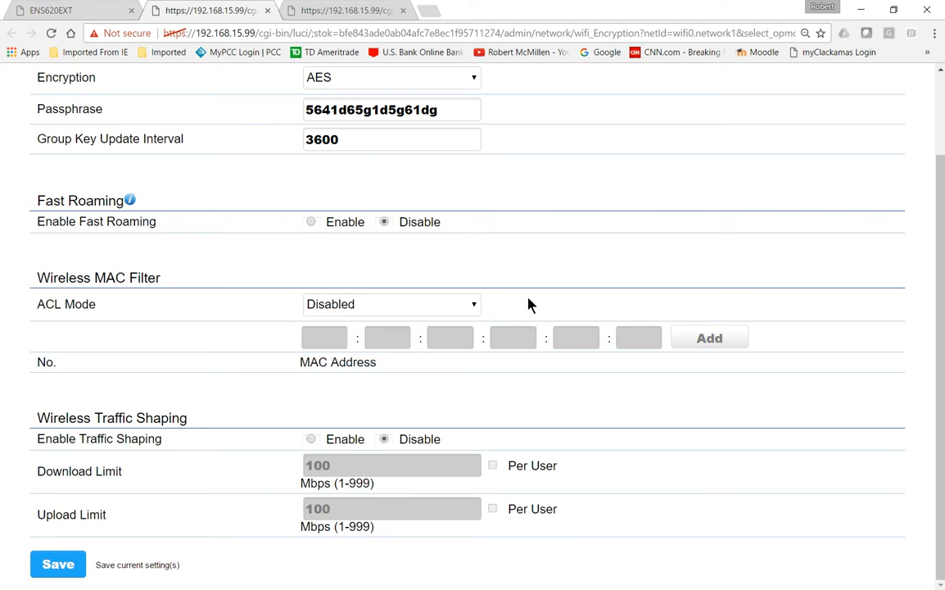
{"action": "mouse_move", "coordinate": [467, 364]}
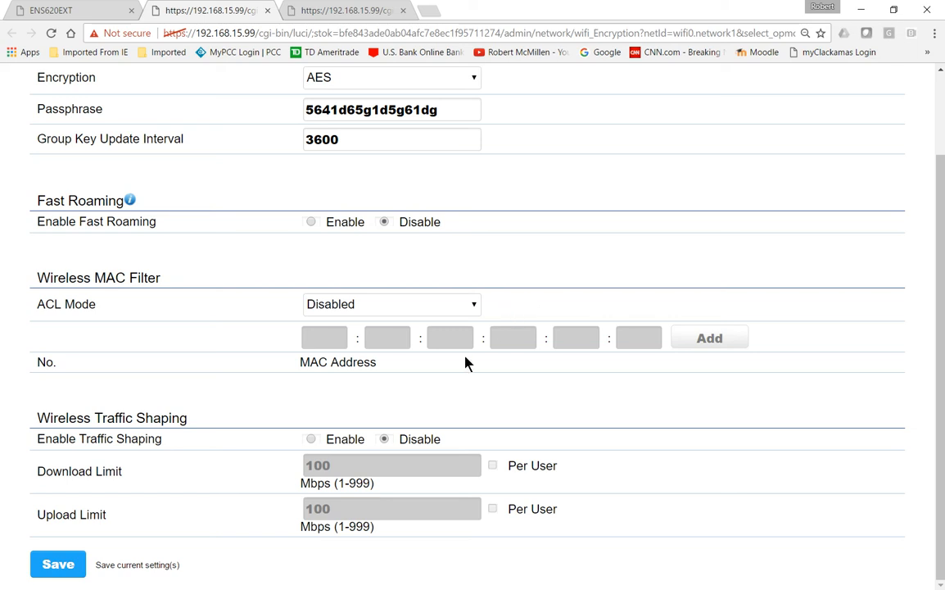
{"action": "mouse_move", "coordinate": [275, 408]}
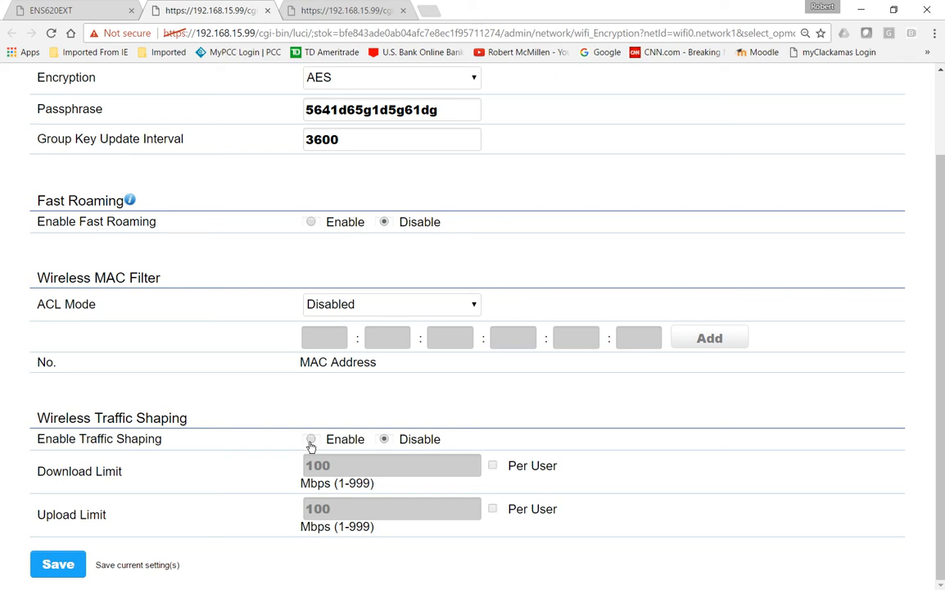
{"action": "mouse_move", "coordinate": [275, 419]}
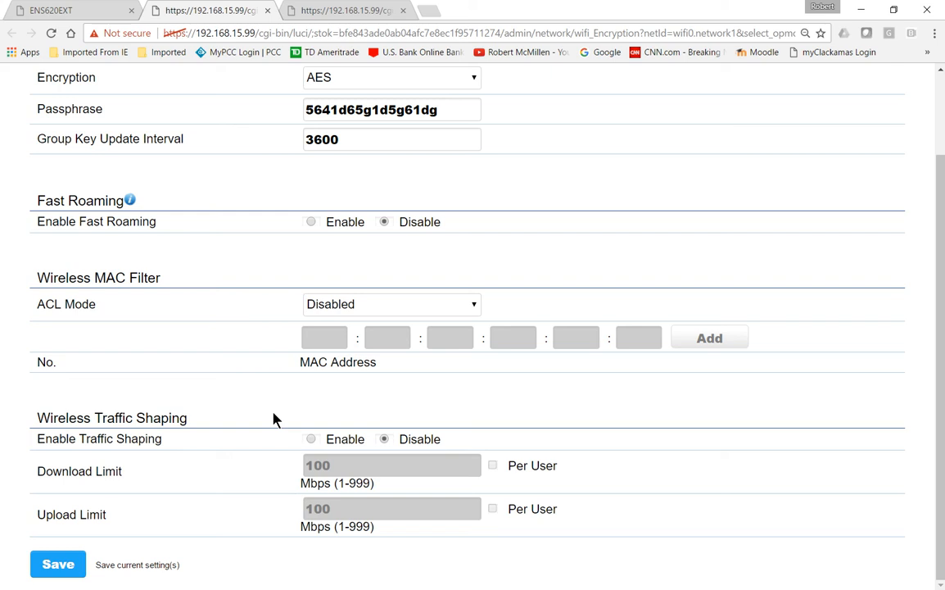
{"action": "mouse_move", "coordinate": [285, 418]}
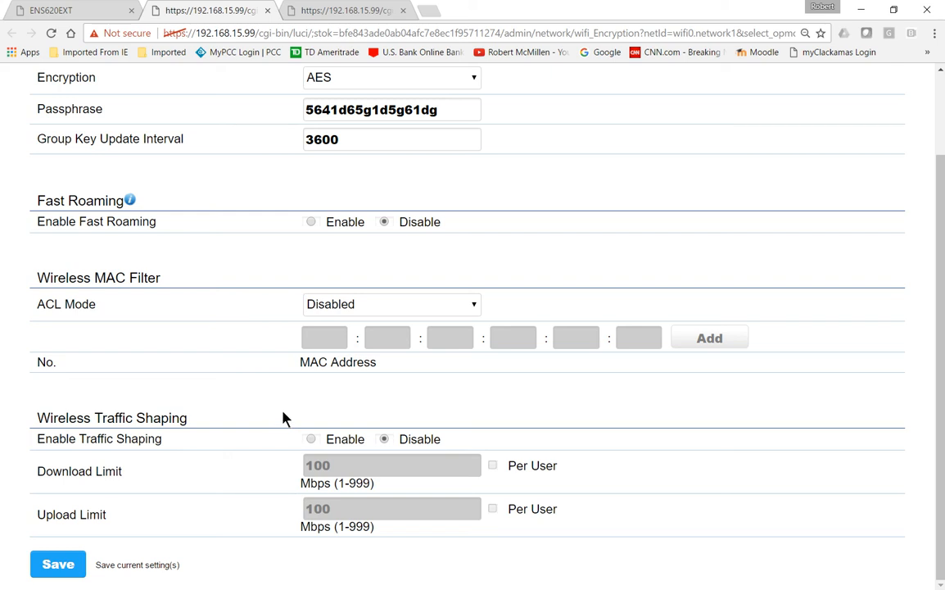
Step: Toggle traffic shaping on and back off, then save the security settings
{"action": "left_click", "coordinate": [311, 439]}
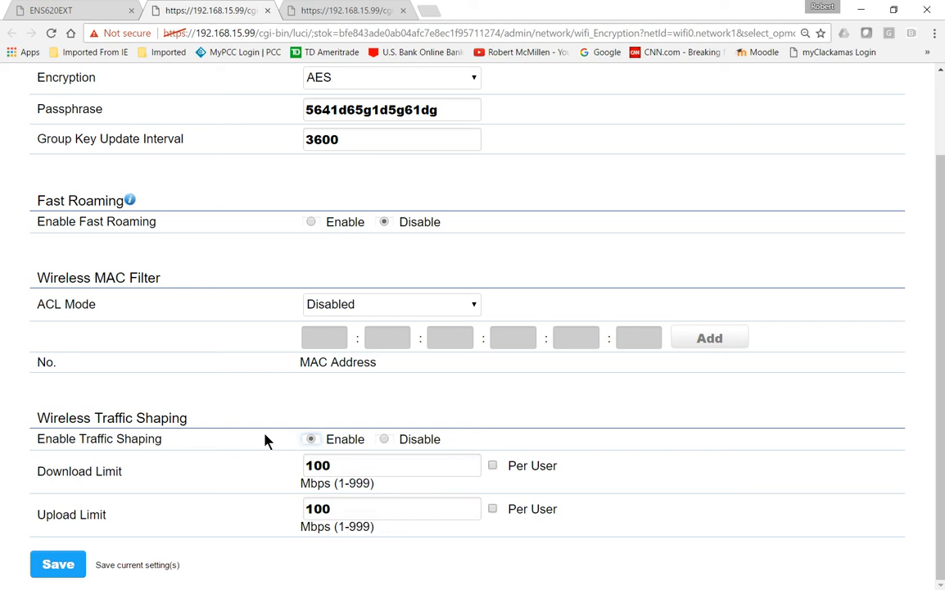
{"action": "left_click", "coordinate": [383, 439]}
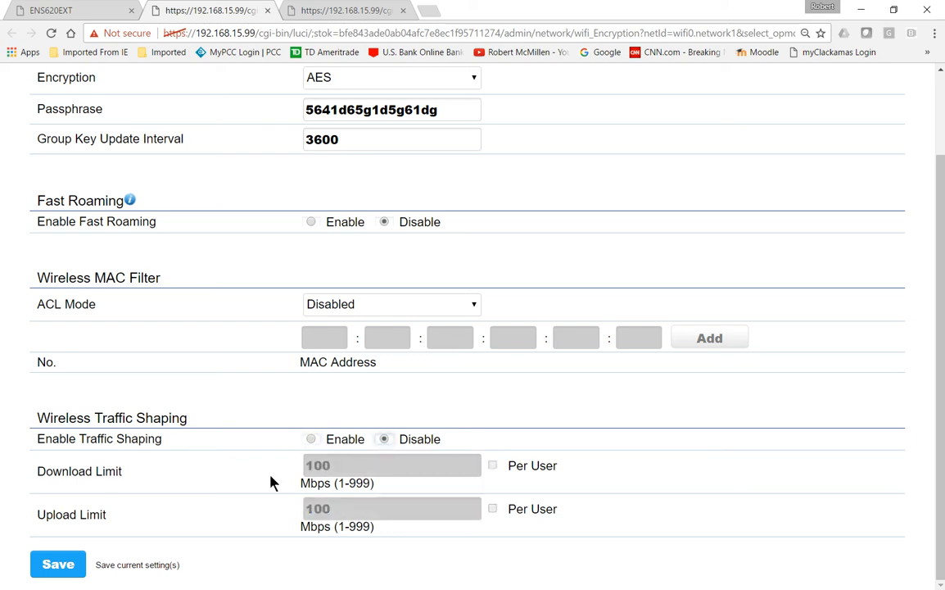
{"action": "left_click", "coordinate": [58, 563]}
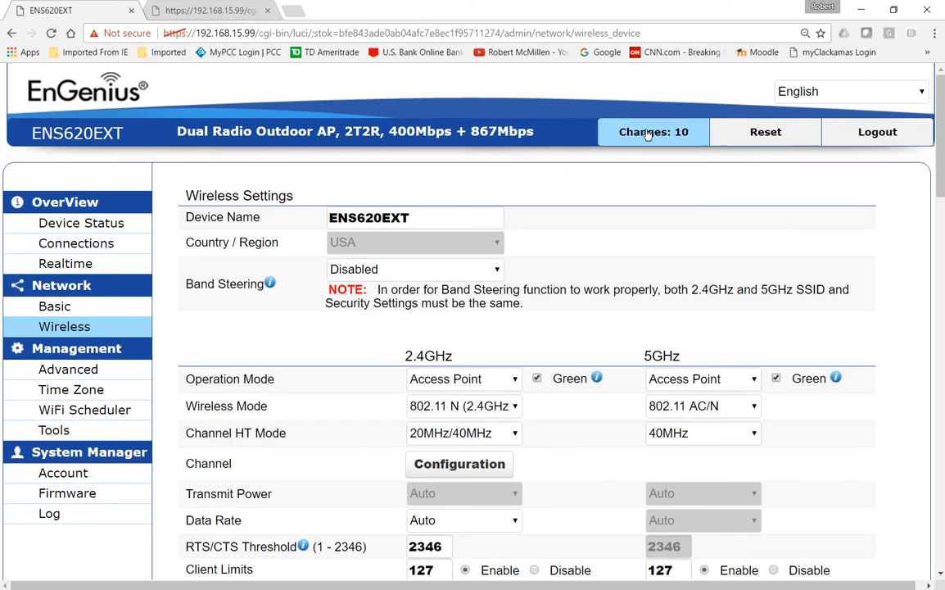
Step: Show the Configuration / Changes page listing the 10 pending encryption, passphrase and MAC filter changes
{"action": "left_click", "coordinate": [652, 131]}
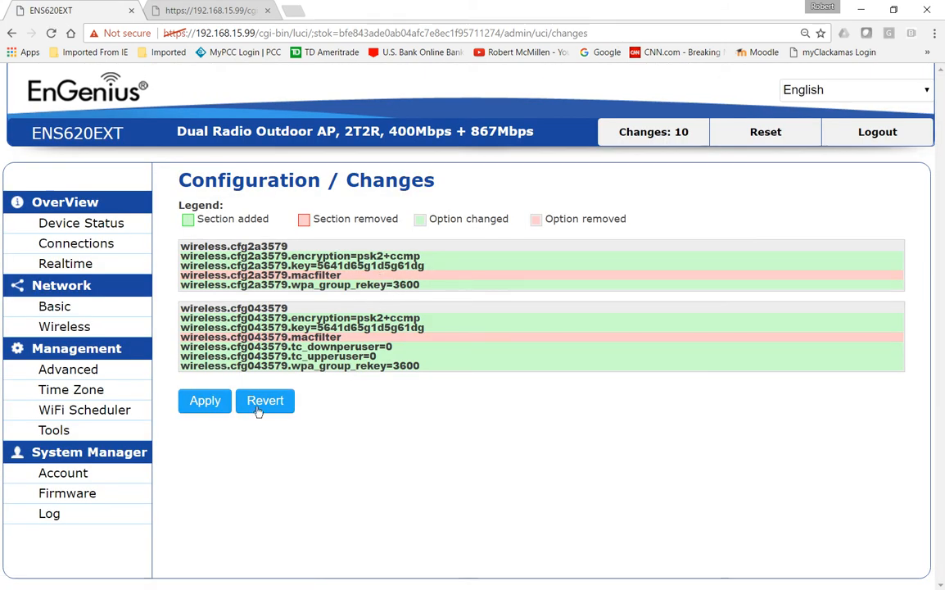
{"action": "mouse_move", "coordinate": [201, 407]}
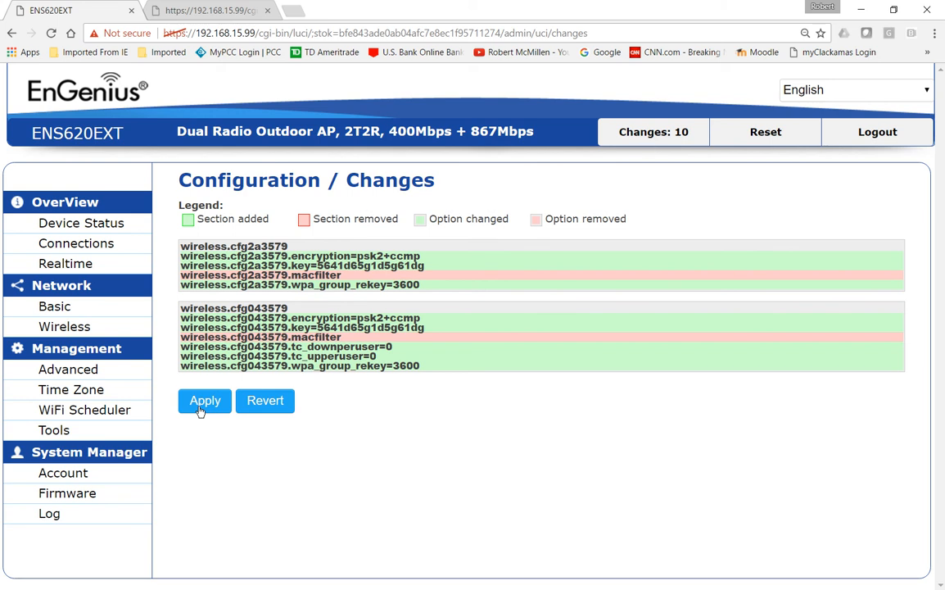
{"action": "mouse_move", "coordinate": [213, 416]}
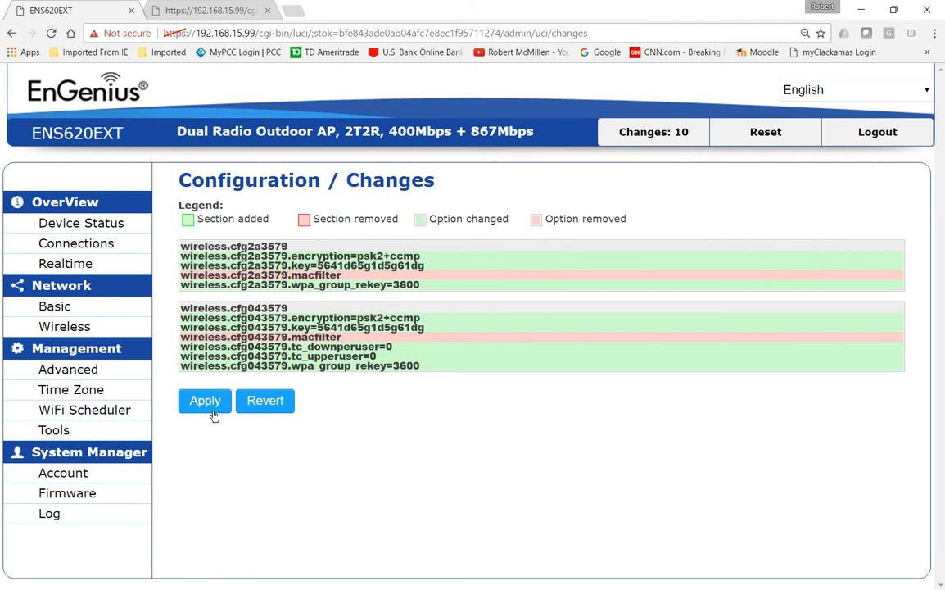
{"action": "mouse_move", "coordinate": [367, 443]}
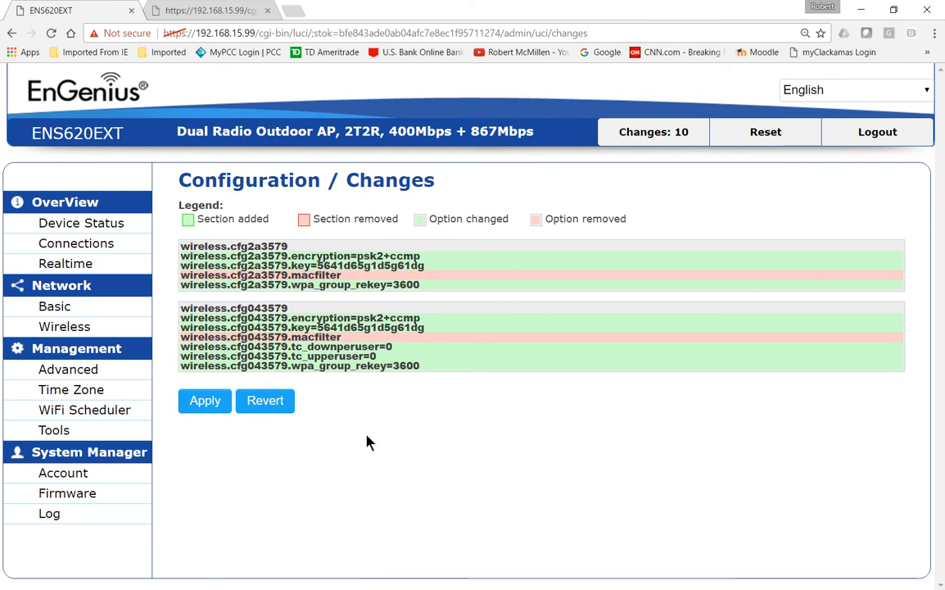